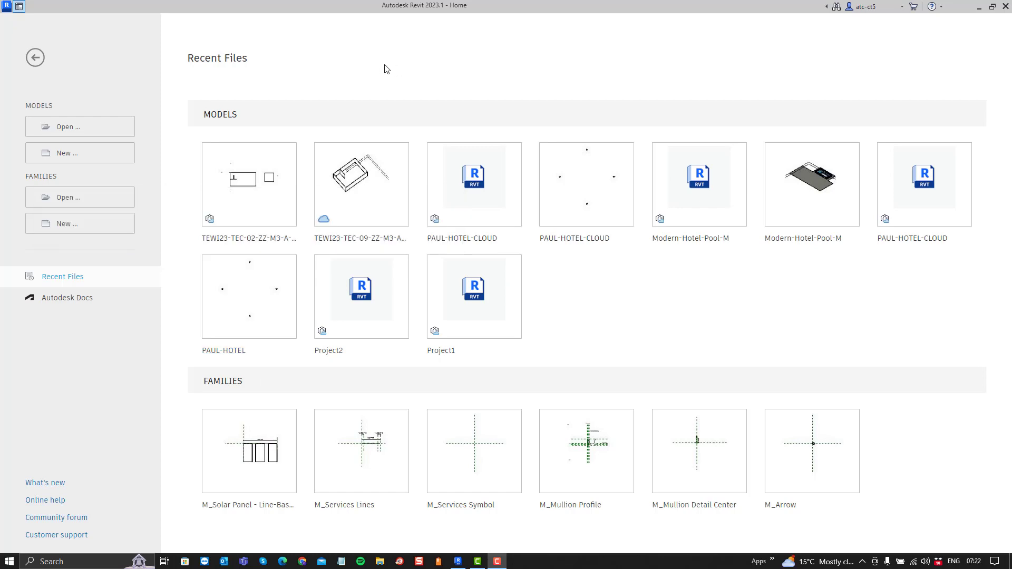
pyautogui.moveTo(360, 71)
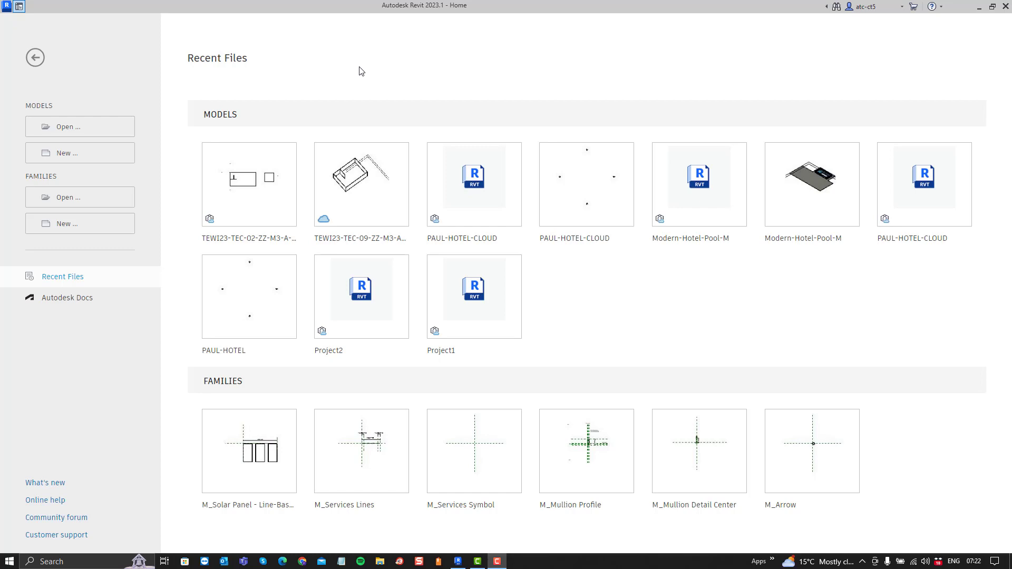
pyautogui.moveTo(618, 338)
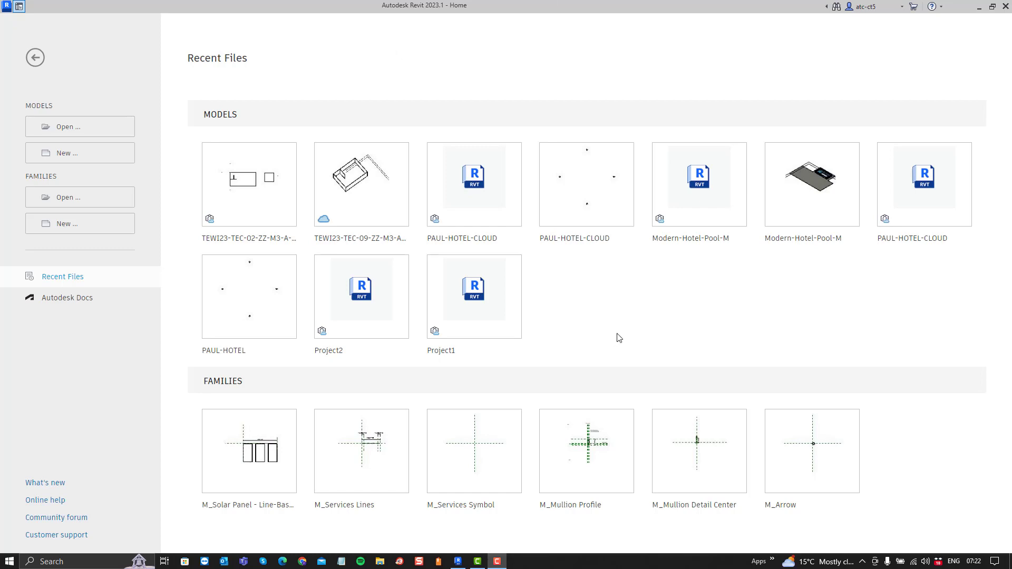
pyautogui.moveTo(622, 321)
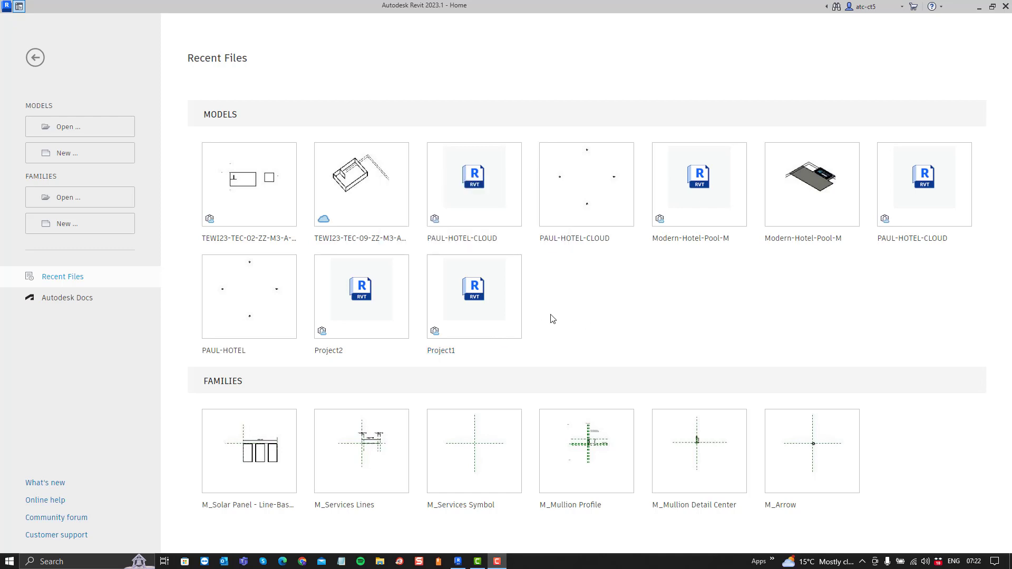
pyautogui.moveTo(551, 312)
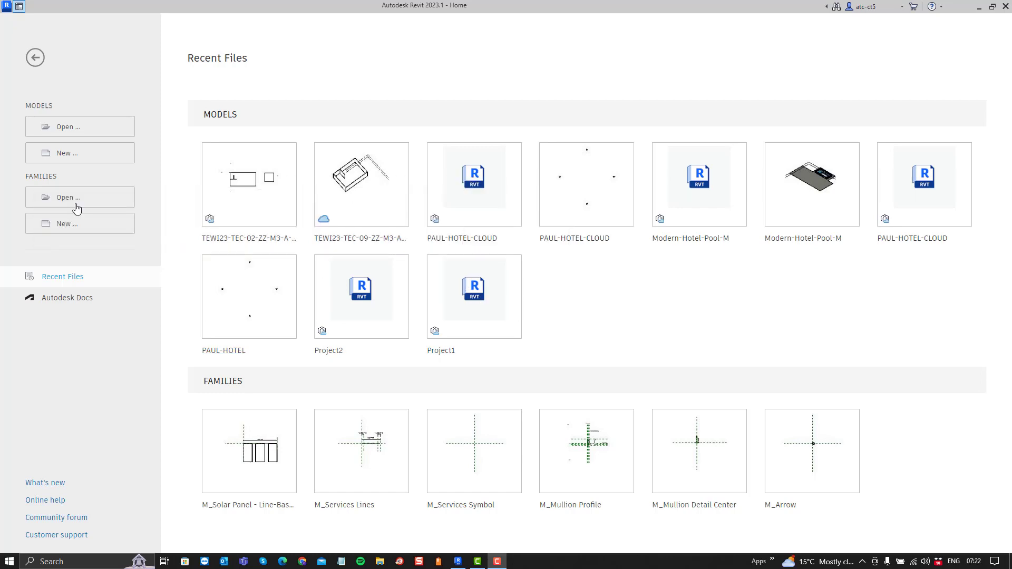
pyautogui.moveTo(67, 127)
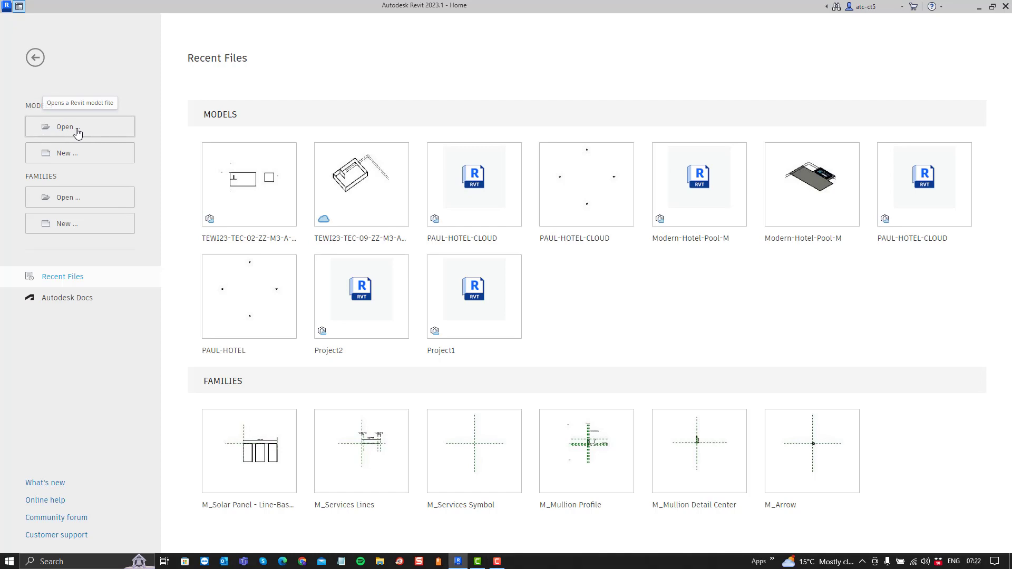
# Create a new project, Project1, from the DefaultMetric template, opening its Level 1 floor plan.
pyautogui.click(79, 126)
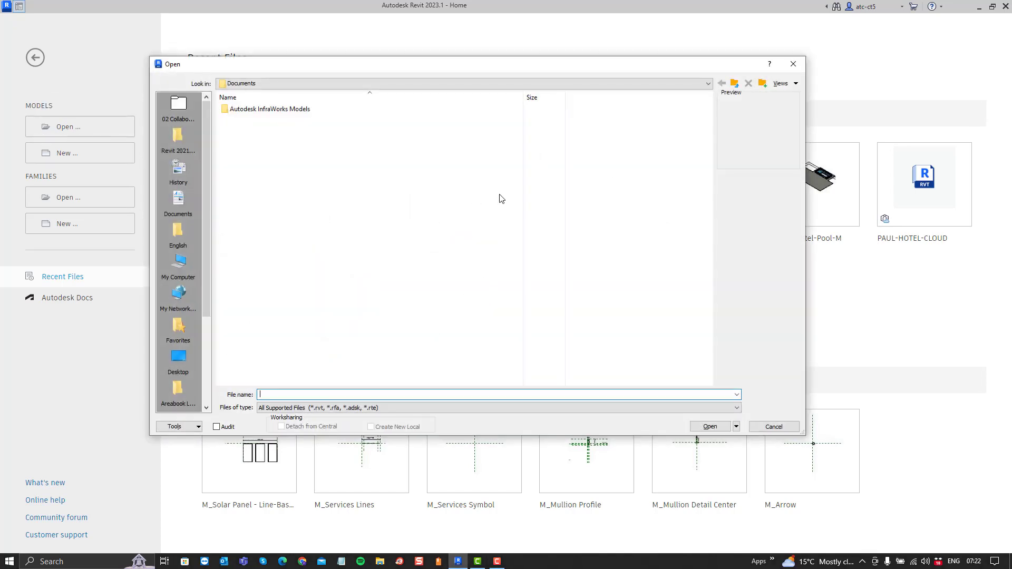
pyautogui.moveTo(774, 124)
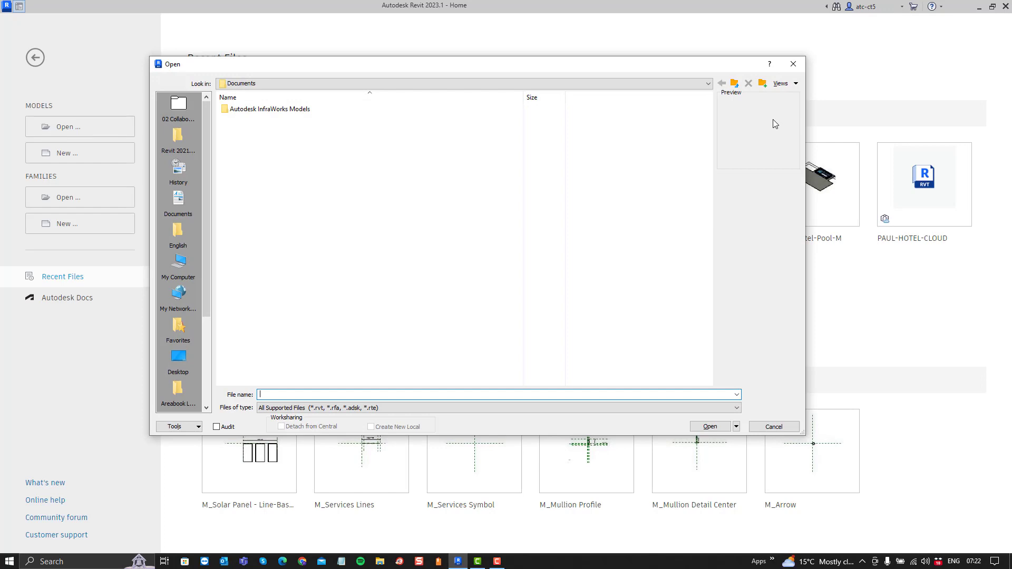
pyautogui.click(773, 425)
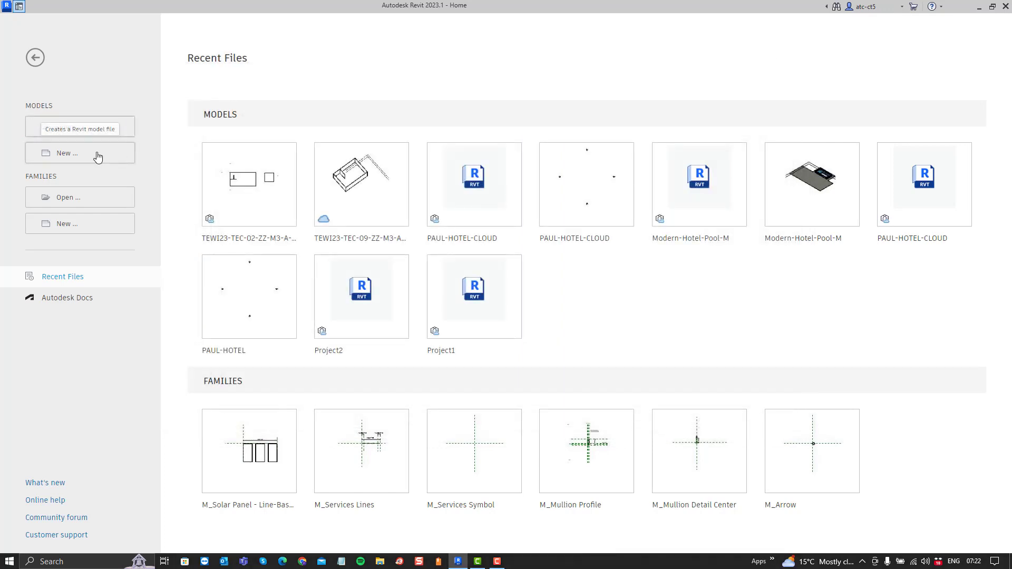
pyautogui.click(80, 153)
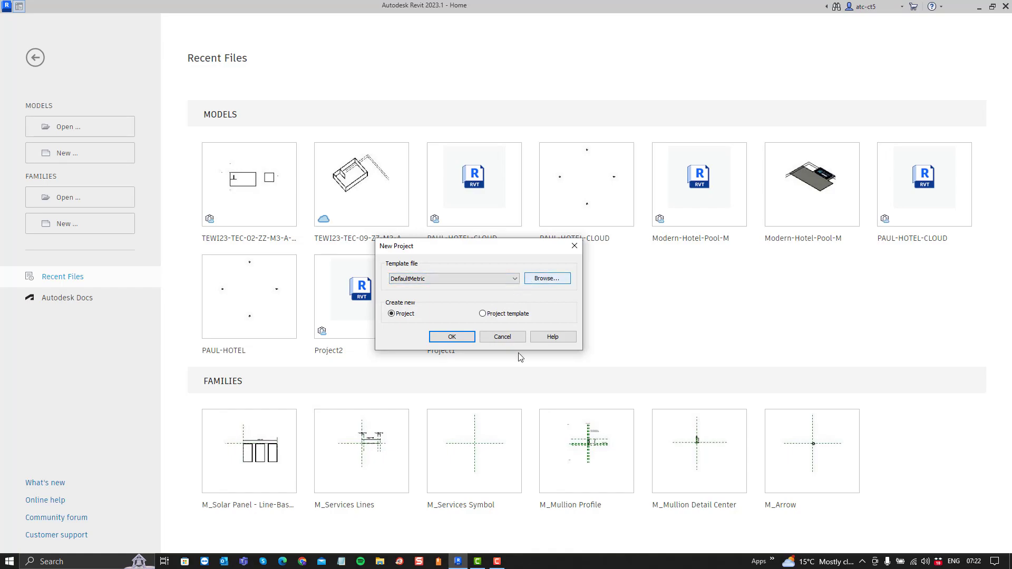
pyautogui.click(451, 336)
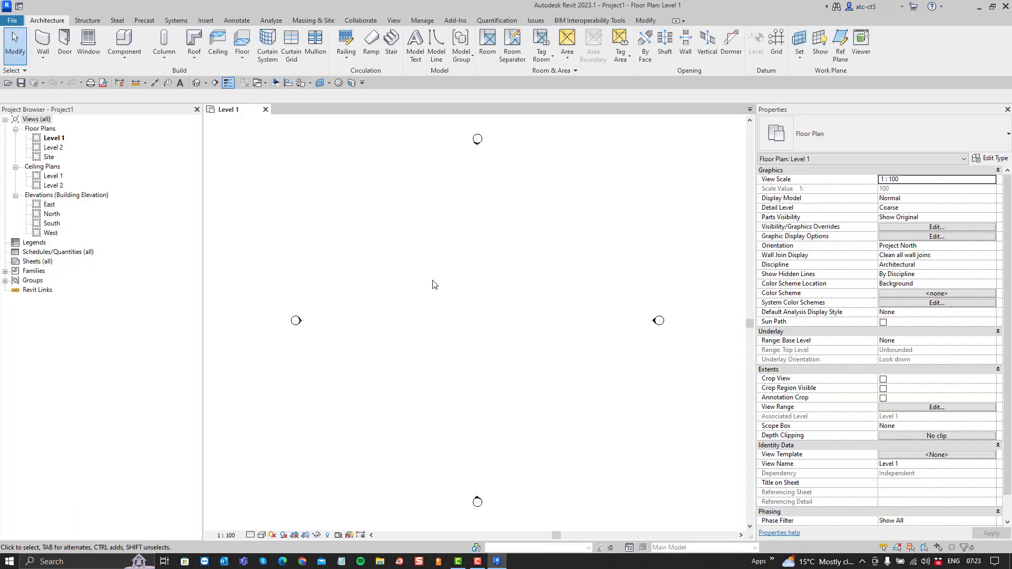
pyautogui.moveTo(352, 241)
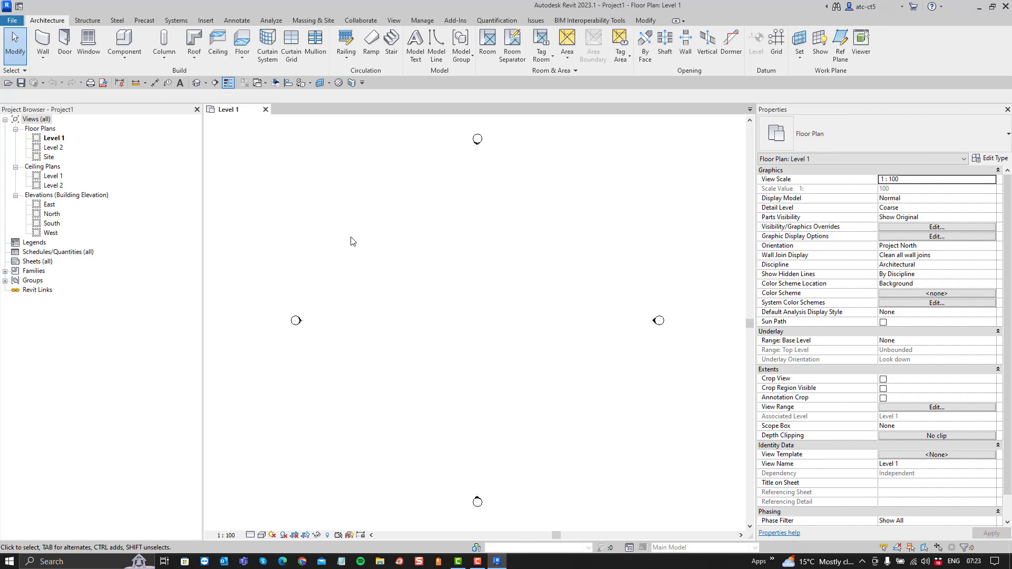
pyautogui.moveTo(305, 215)
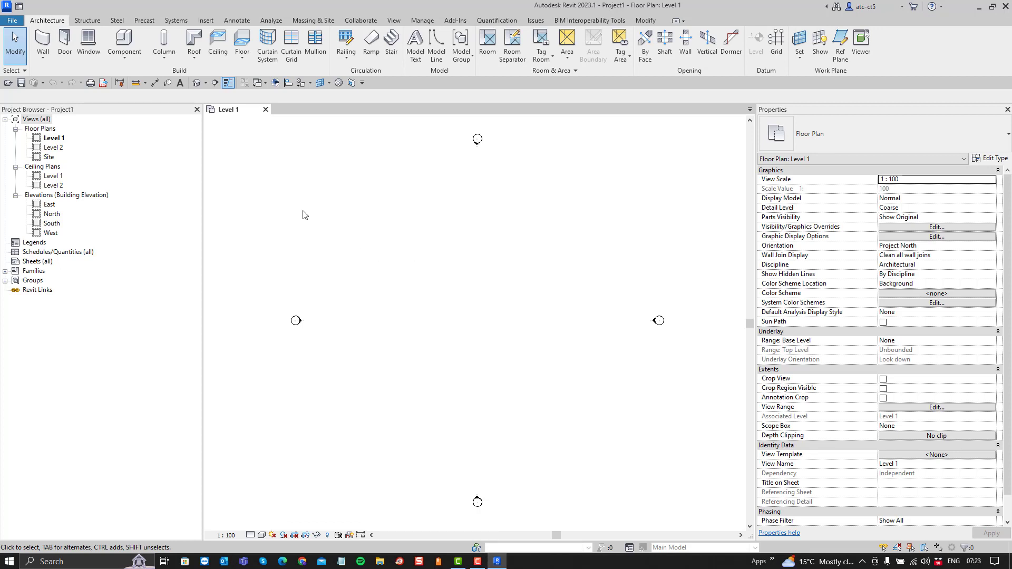
pyautogui.moveTo(299, 212)
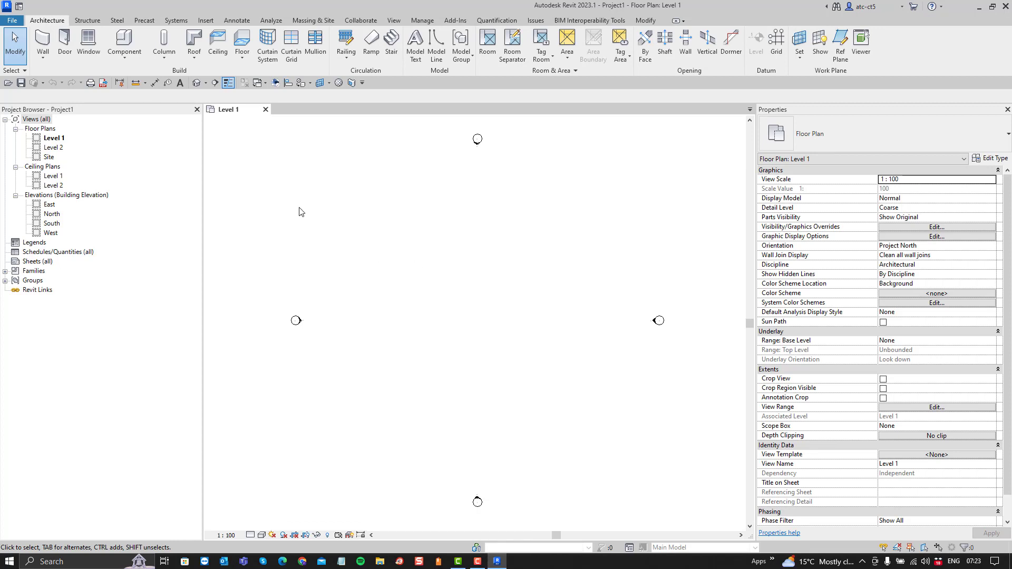
pyautogui.moveTo(323, 350)
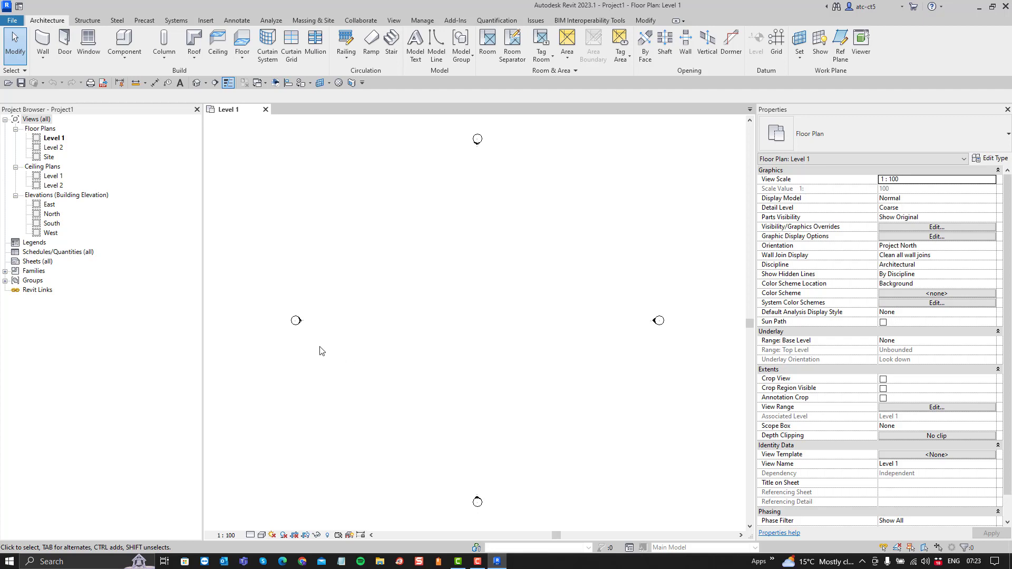
pyautogui.moveTo(316, 339)
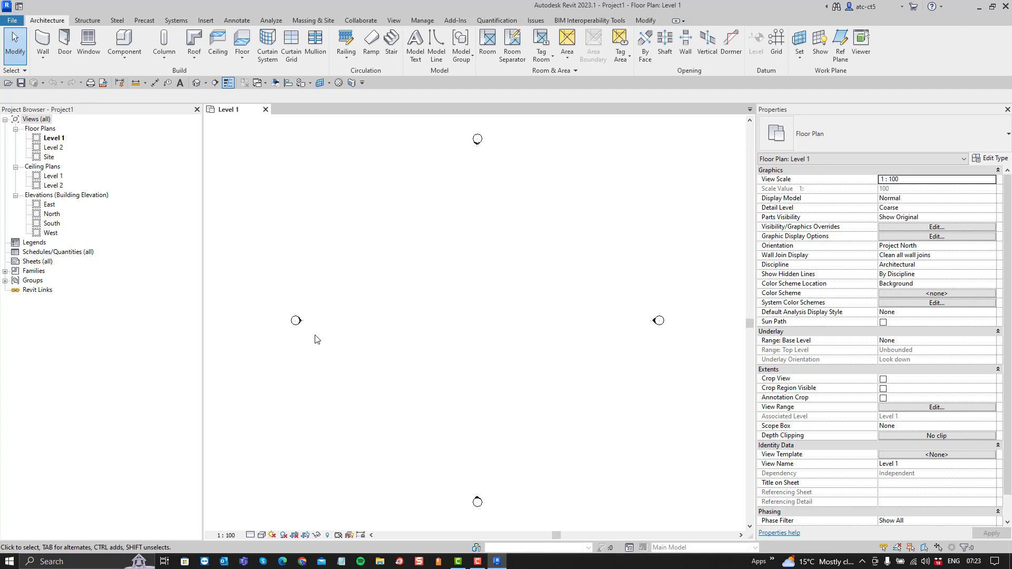
pyautogui.moveTo(303, 294)
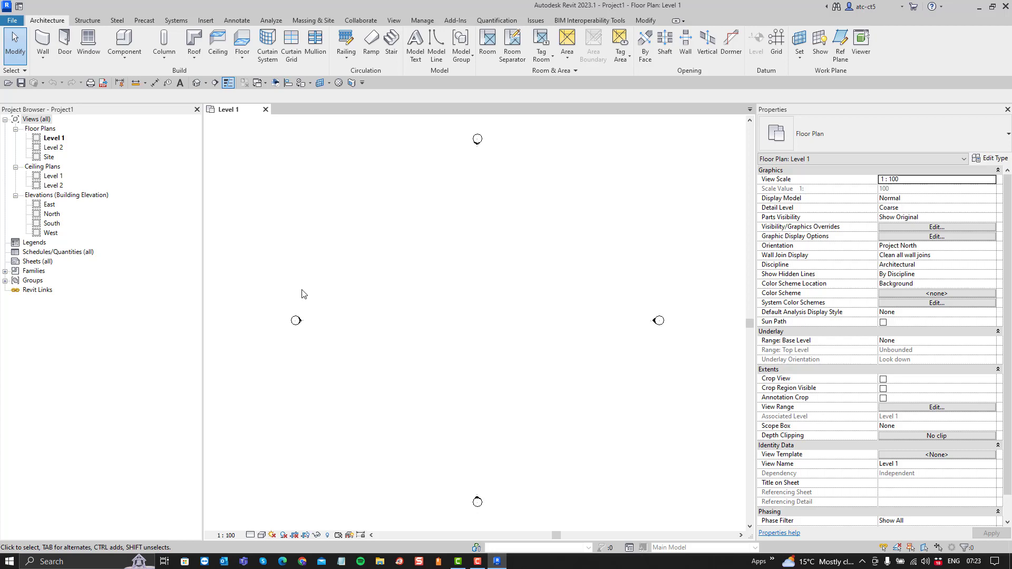
pyautogui.moveTo(553, 314)
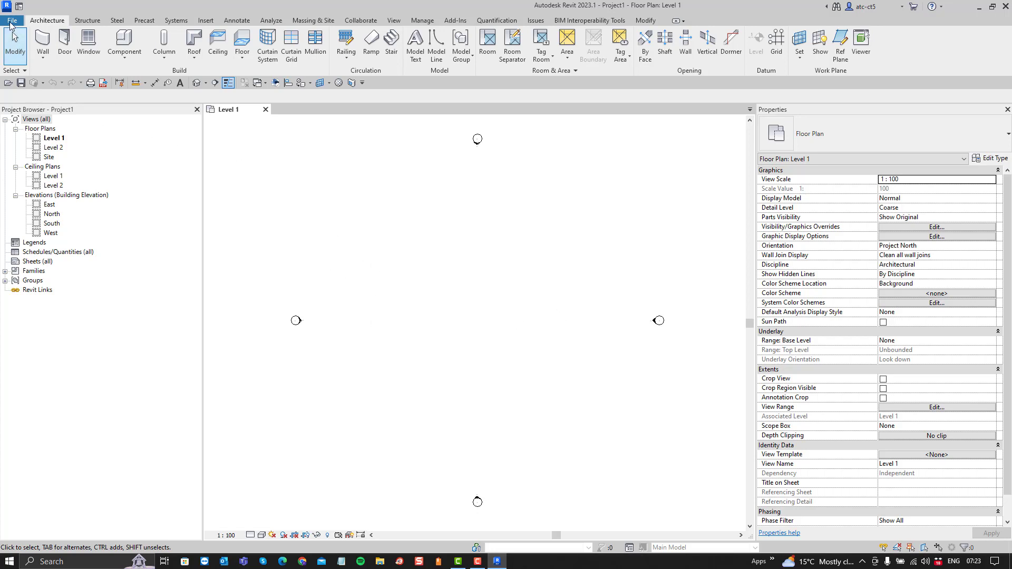
# Start a new family, Family1, from the Metric Mass template in the Conceptual Mass folder.
pyautogui.click(10, 20)
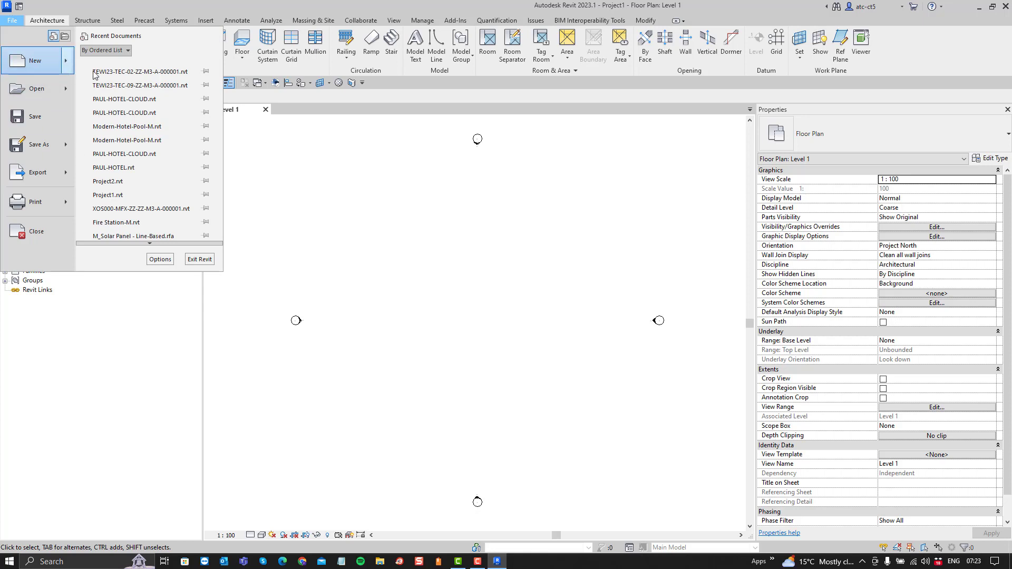
pyautogui.click(33, 60)
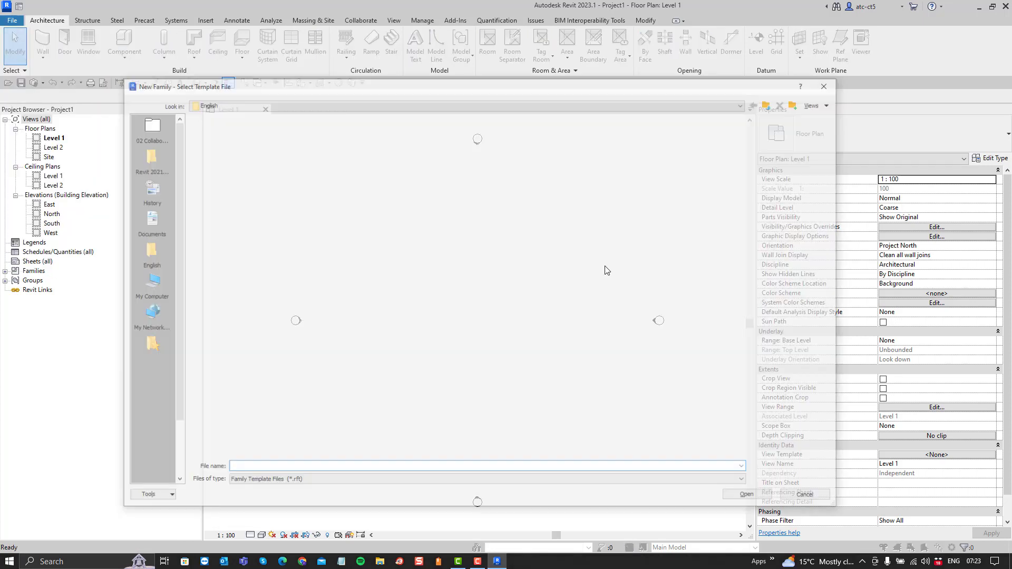
pyautogui.click(246, 188)
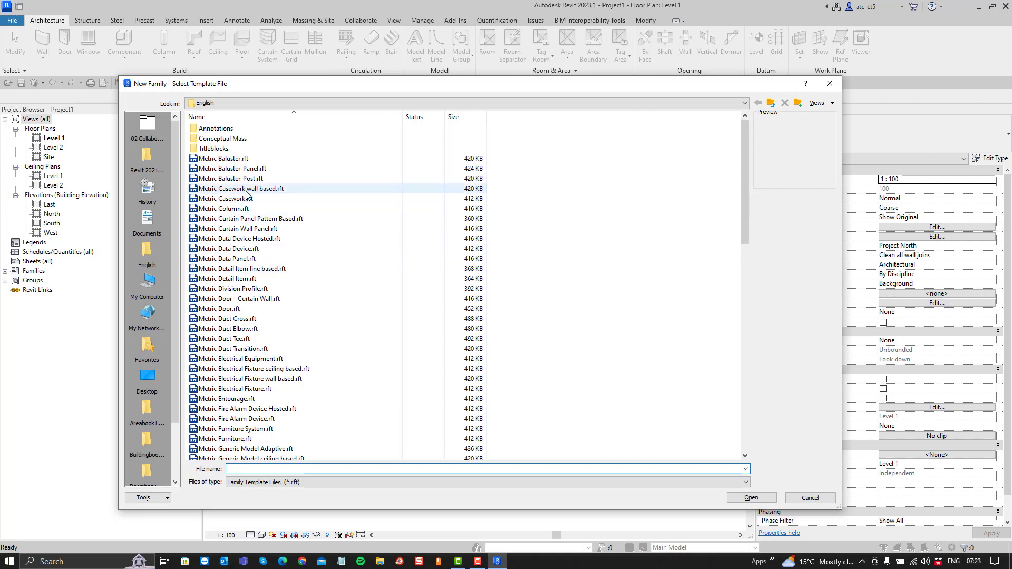
pyautogui.click(232, 198)
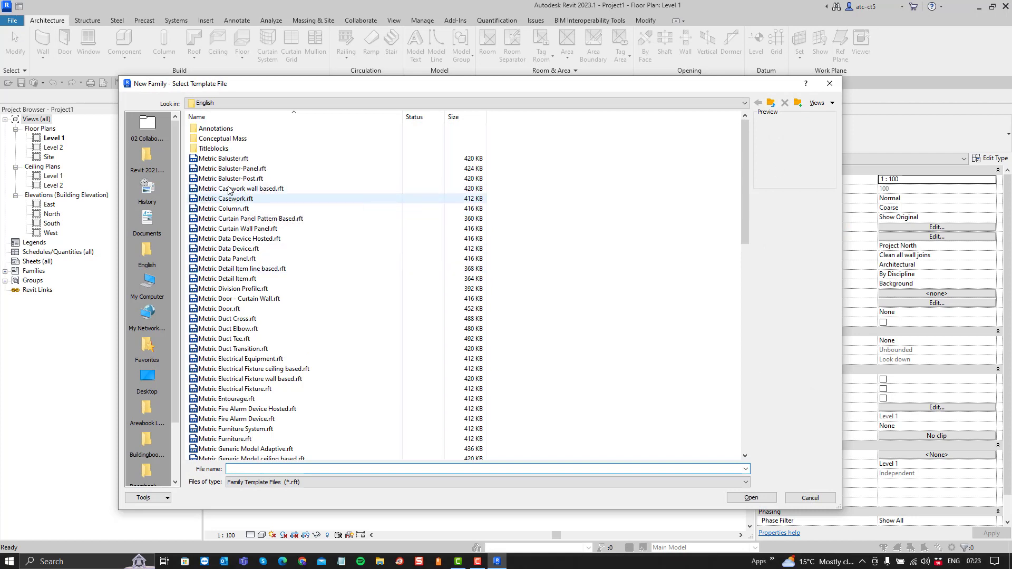
pyautogui.click(236, 228)
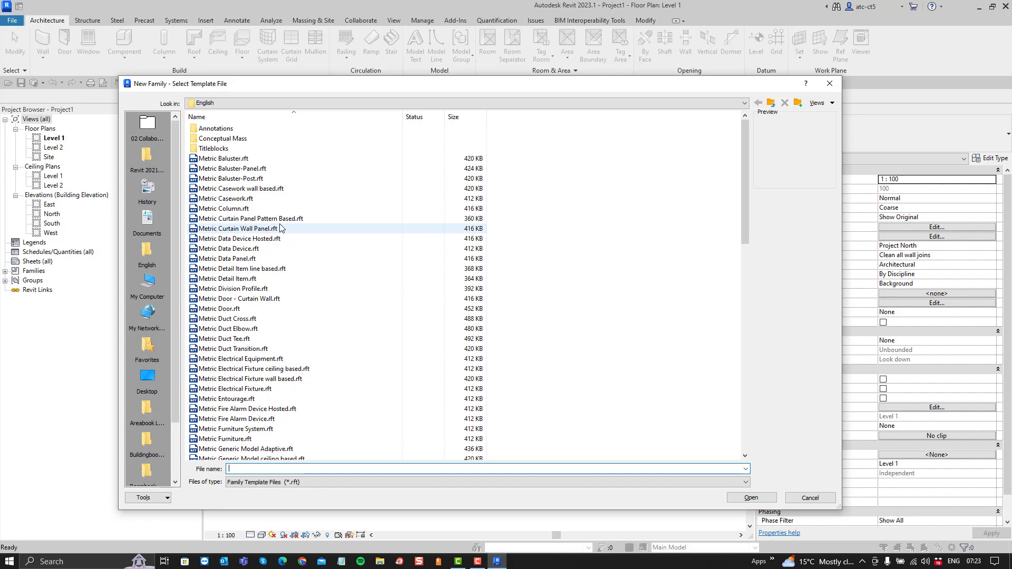
pyautogui.click(223, 138)
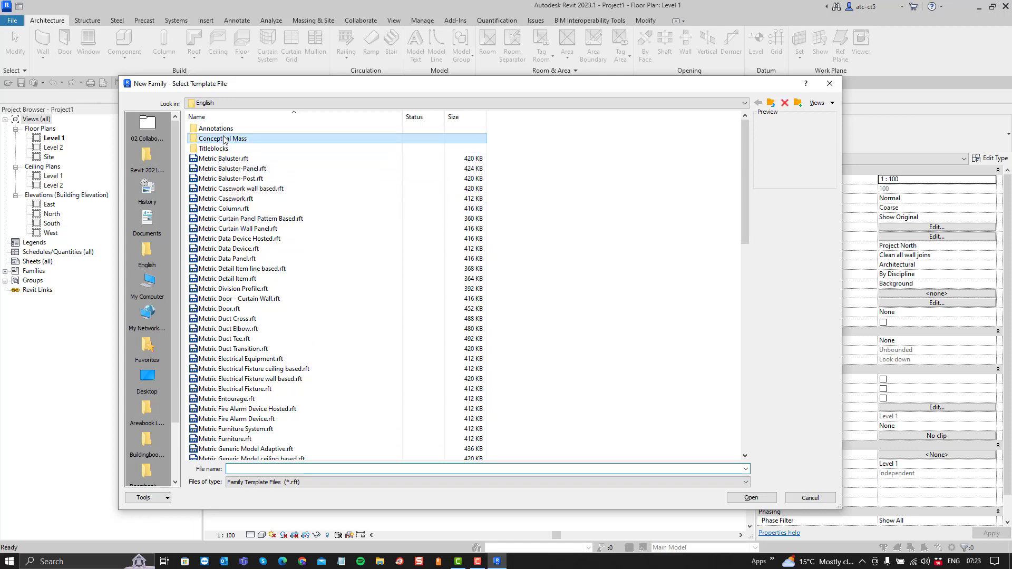
pyautogui.doubleClick(223, 138)
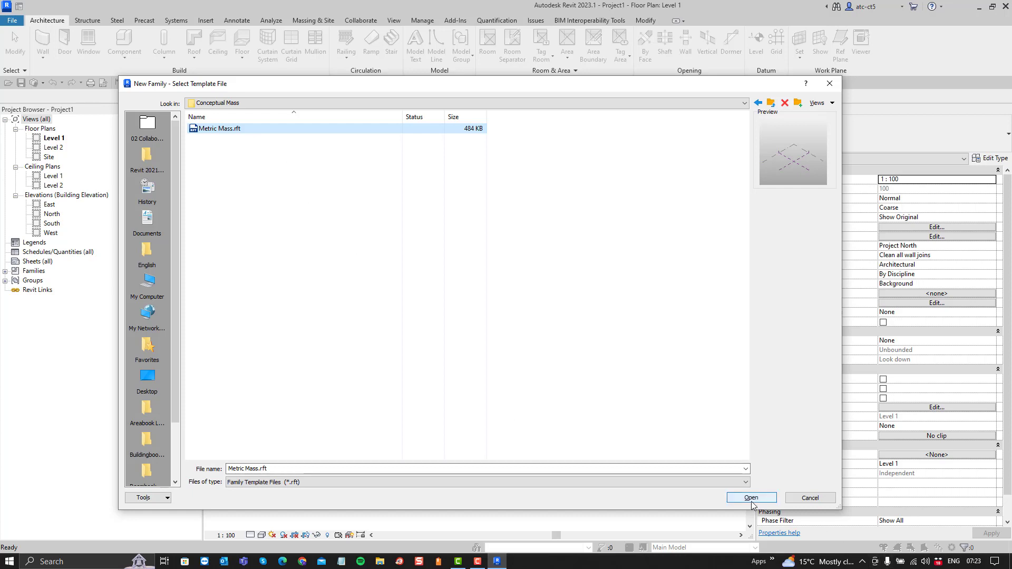
pyautogui.click(750, 497)
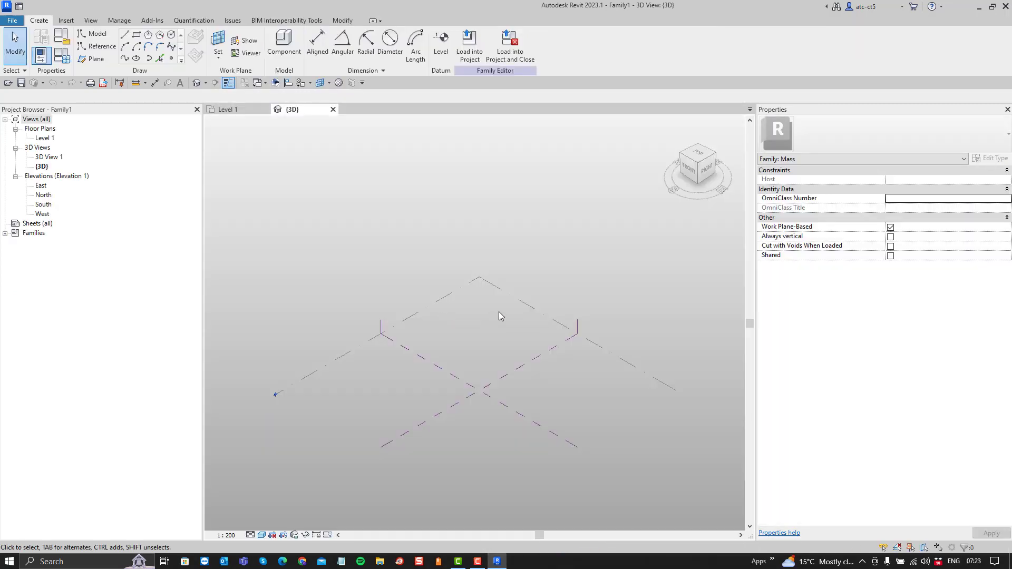
pyautogui.moveTo(352, 280)
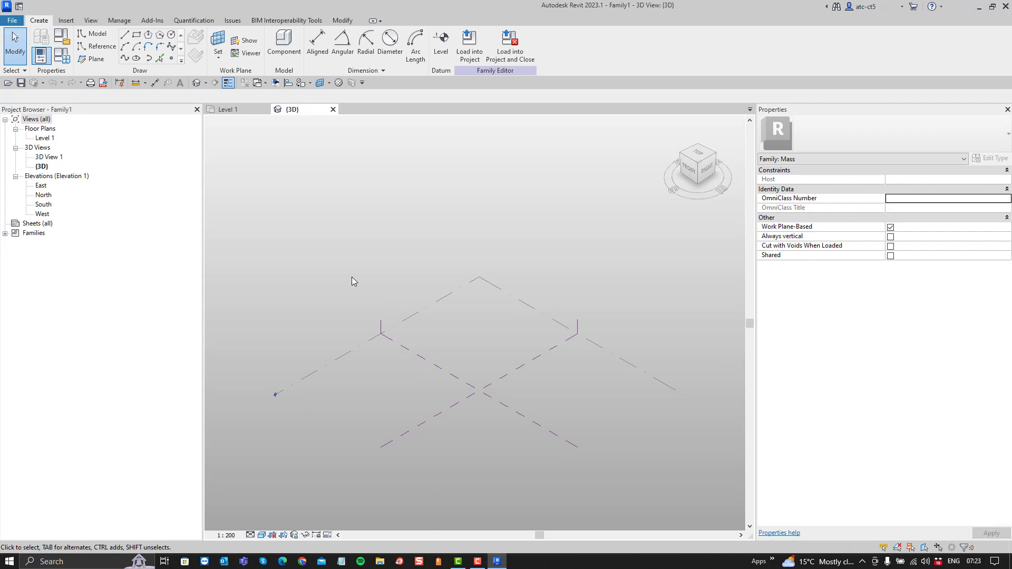
pyautogui.moveTo(470, 373)
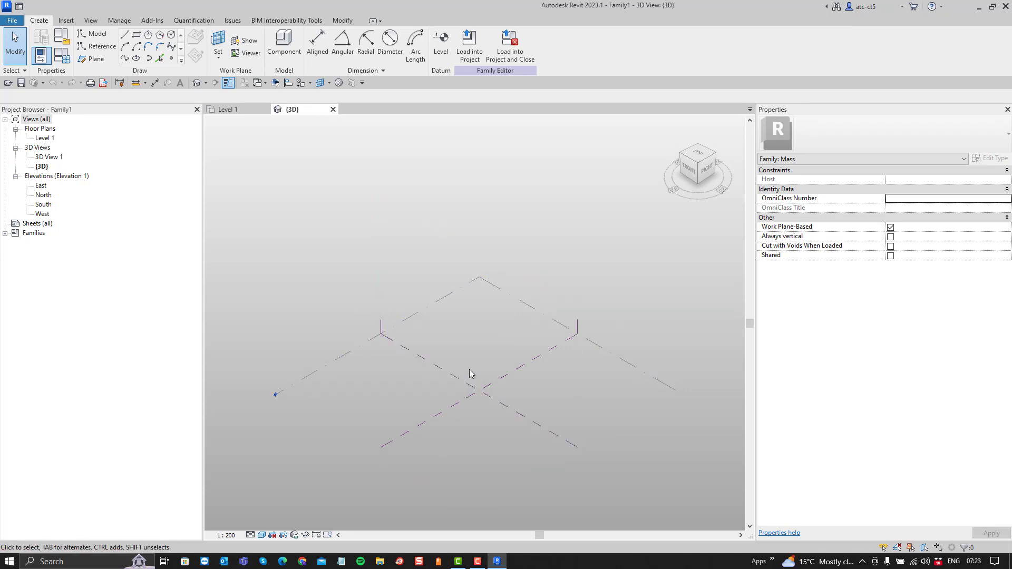
pyautogui.moveTo(480, 459)
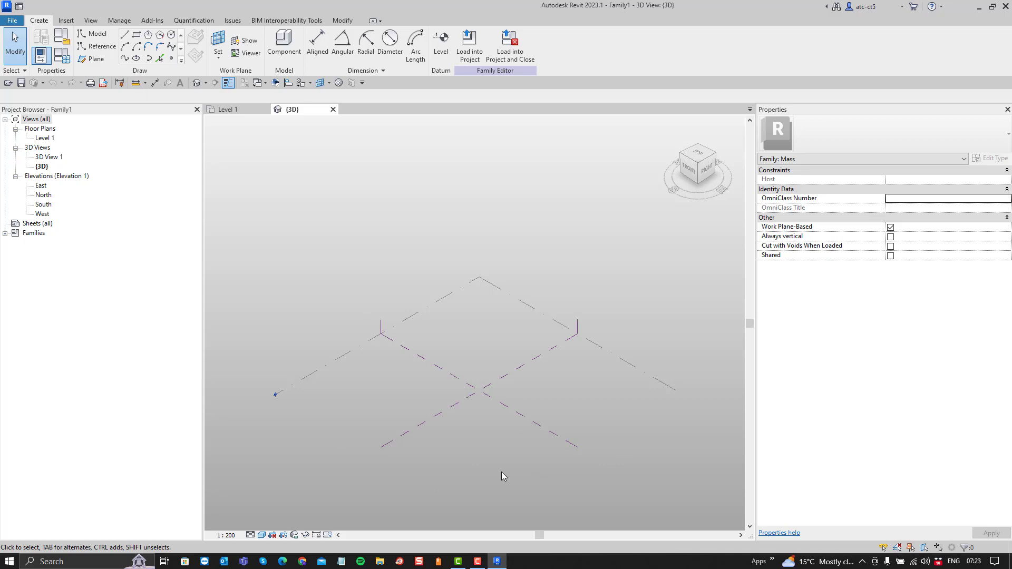
pyautogui.moveTo(450, 433)
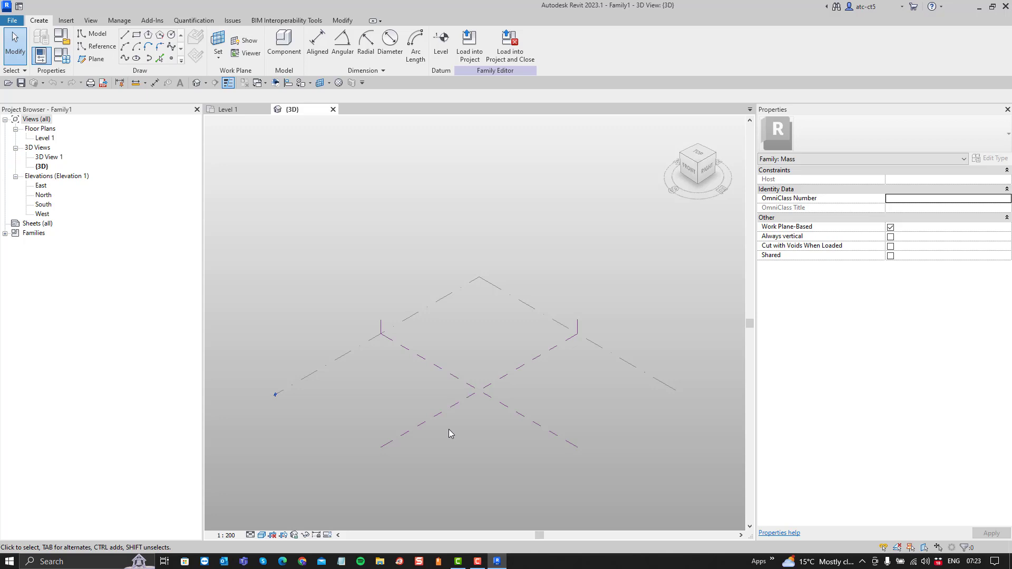
pyautogui.moveTo(486, 286)
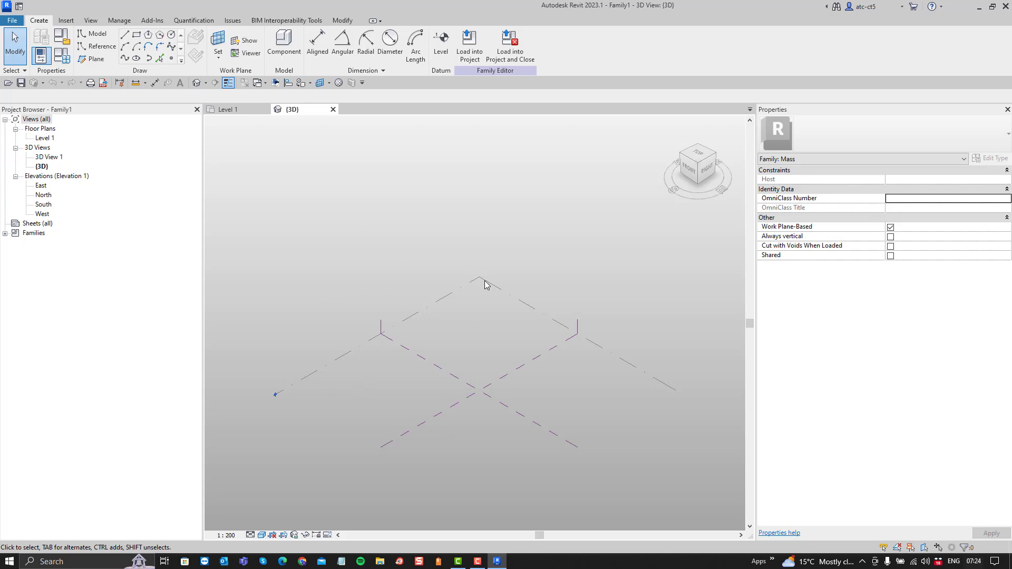
pyautogui.moveTo(474, 316)
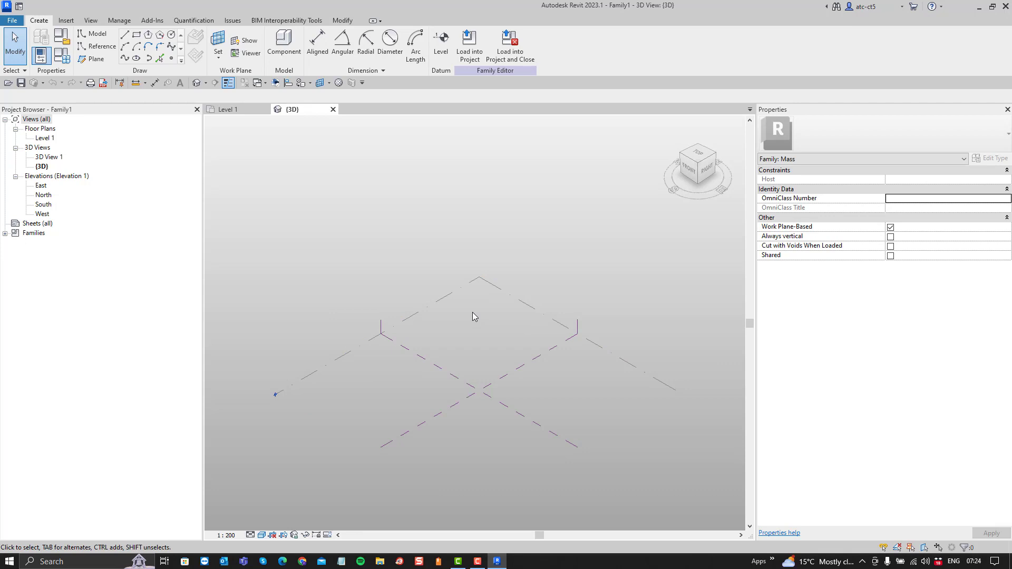
pyautogui.moveTo(472, 305)
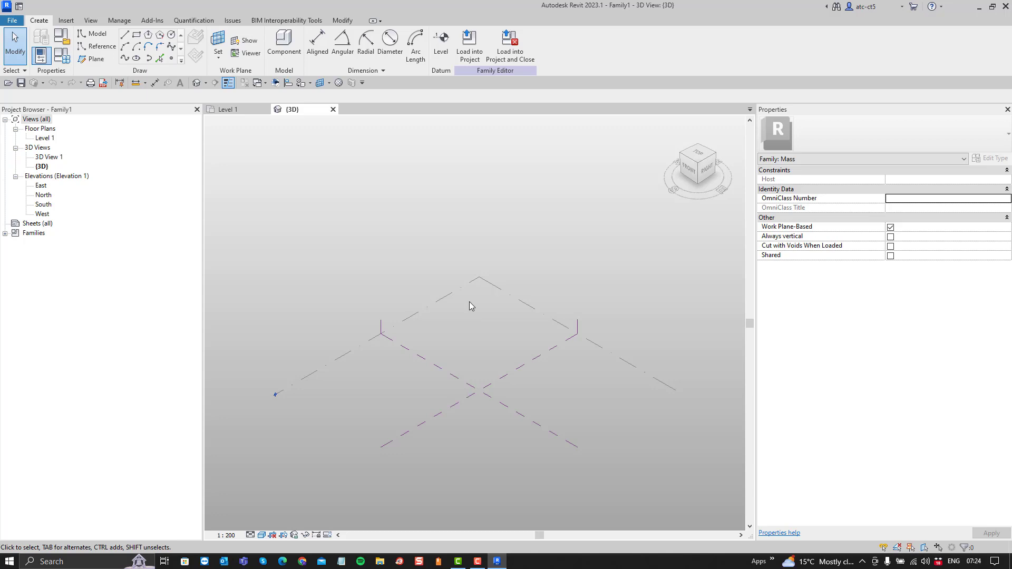
pyautogui.moveTo(469, 301)
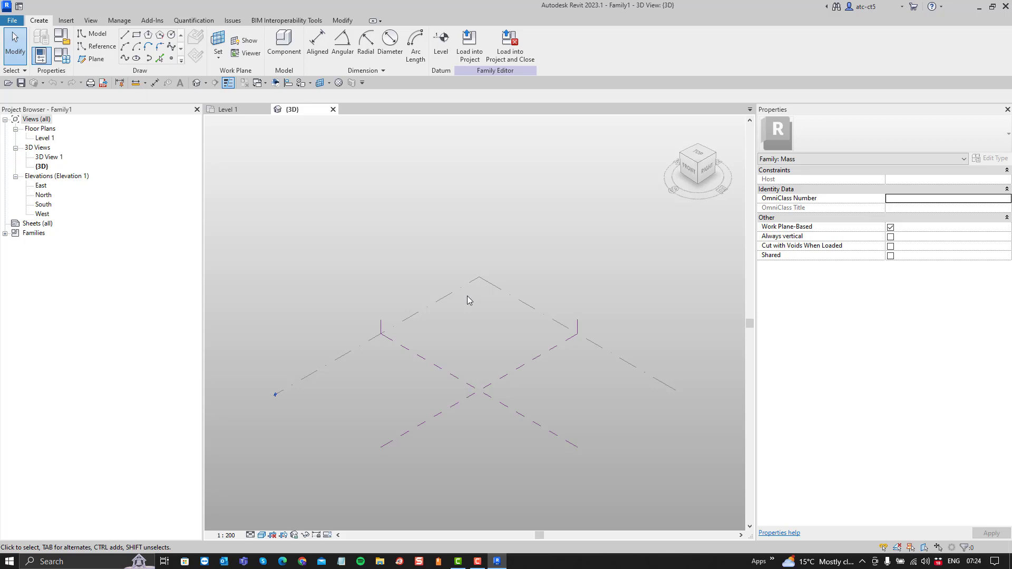
pyautogui.moveTo(656, 378)
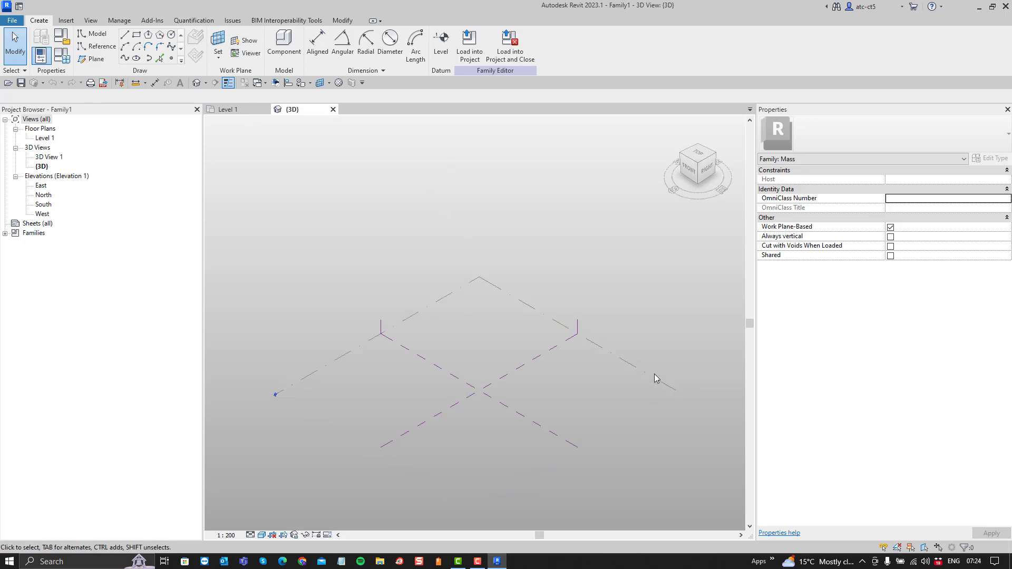
pyautogui.moveTo(629, 376)
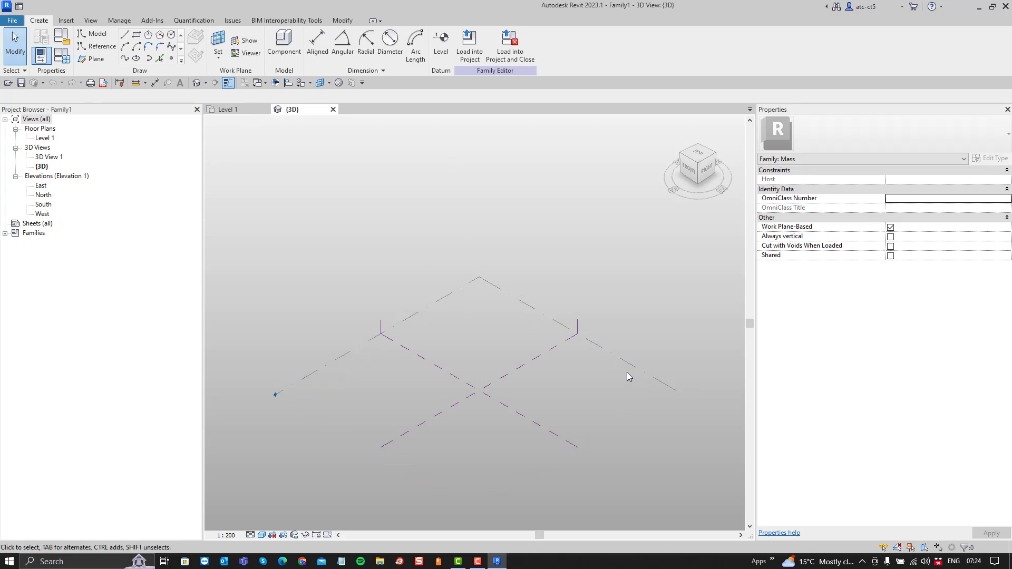
pyautogui.moveTo(594, 366)
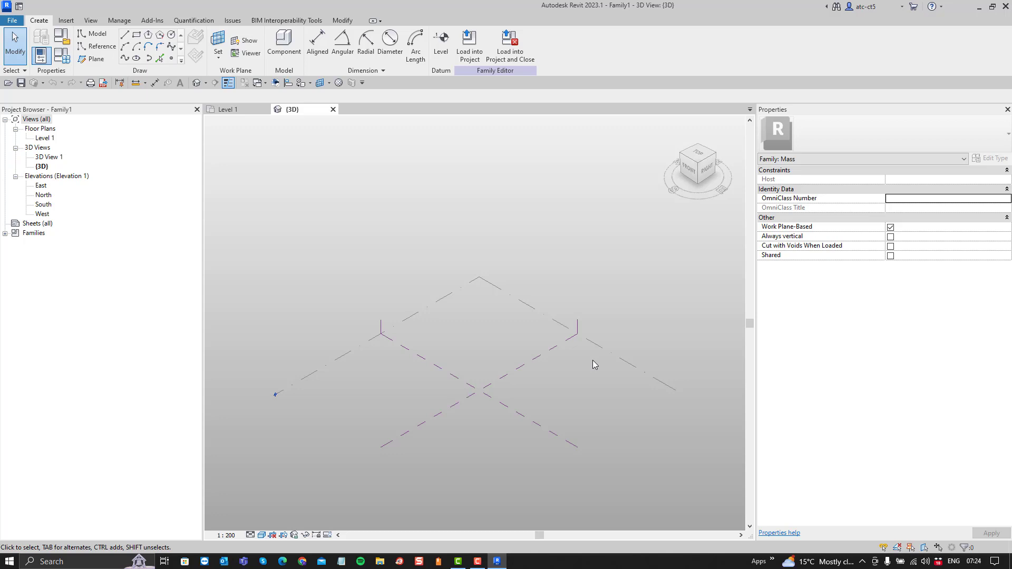
pyautogui.moveTo(341, 277)
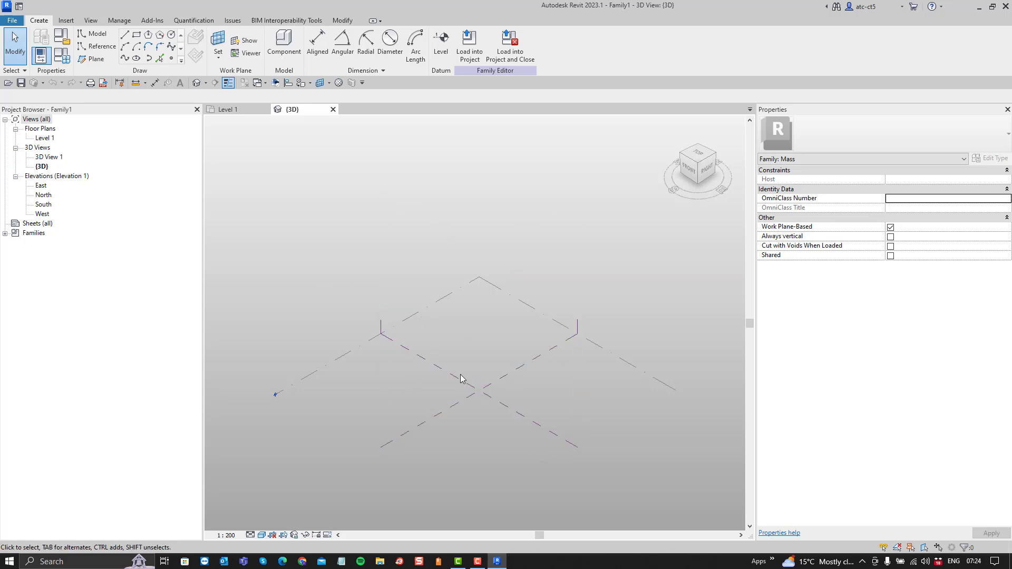
pyautogui.moveTo(532, 334)
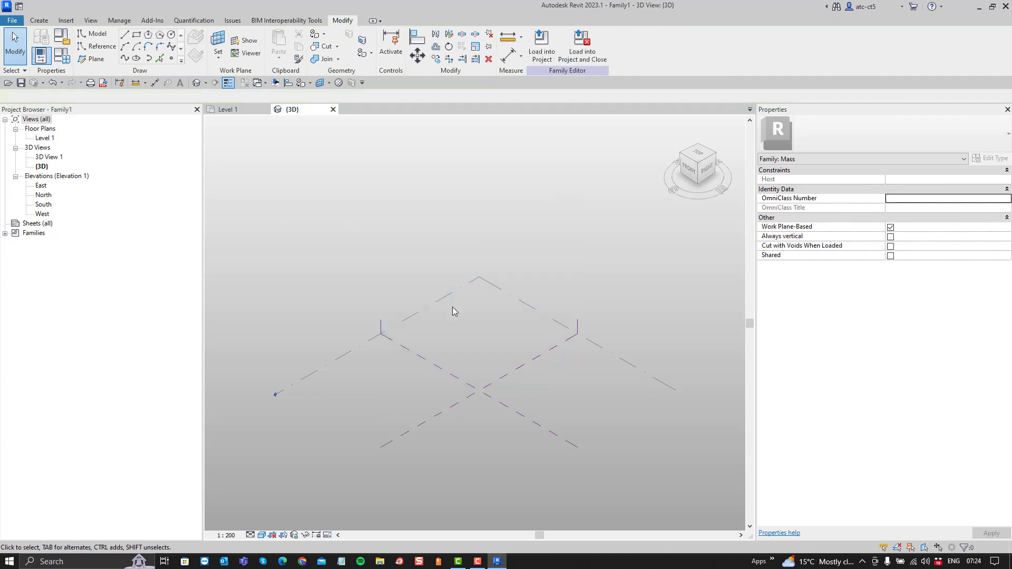
pyautogui.moveTo(444, 368)
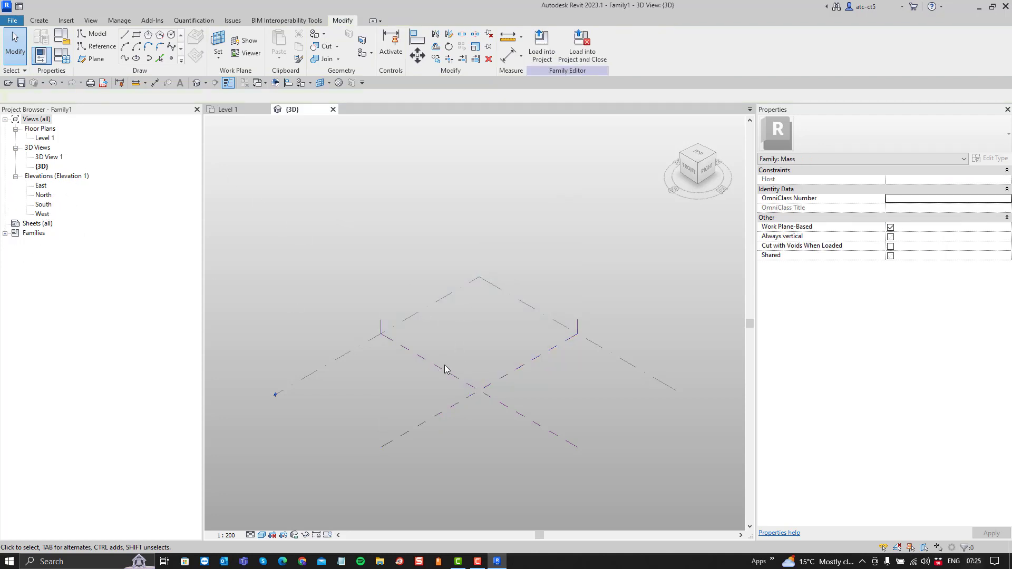
pyautogui.moveTo(441, 413)
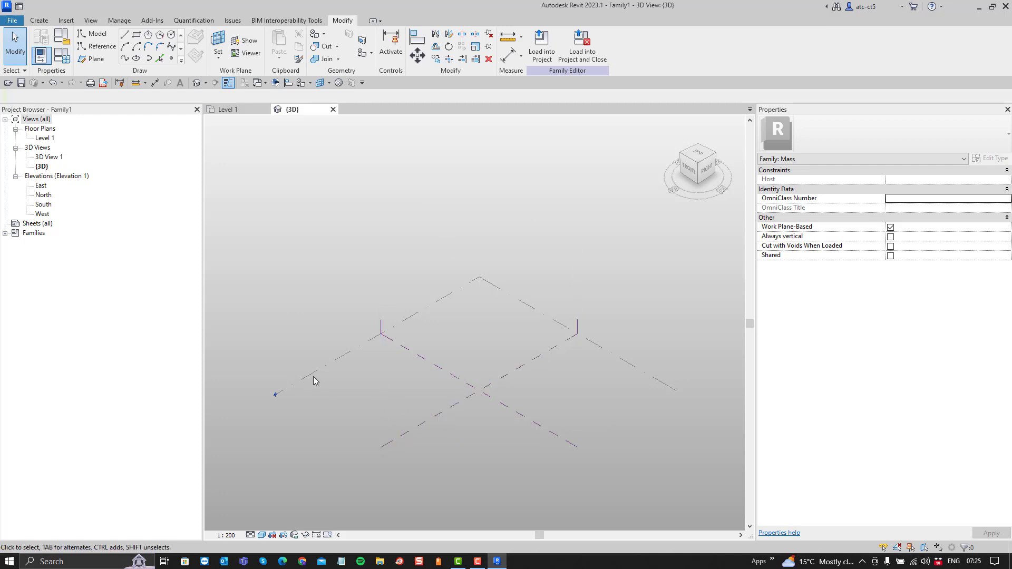
# Add Level 2 and set its elevation to 4000 above Level 1.
pyautogui.click(316, 377)
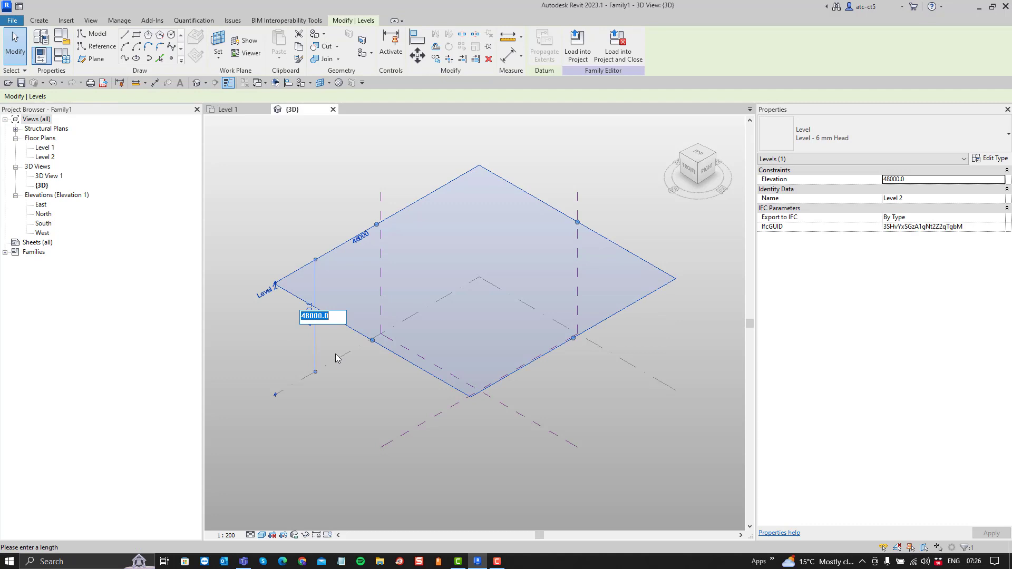
pyautogui.moveTo(328, 349)
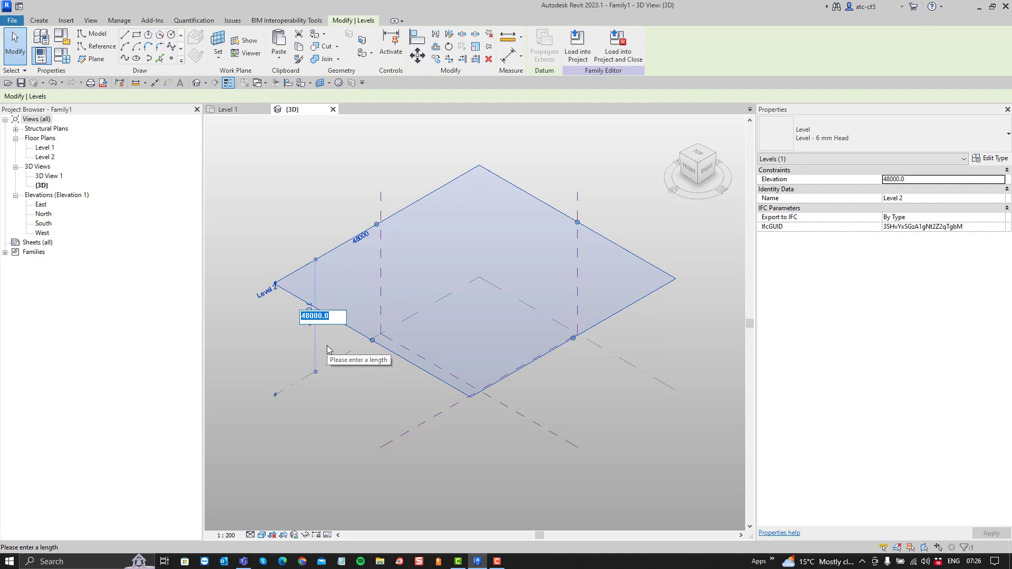
pyautogui.write('4000')
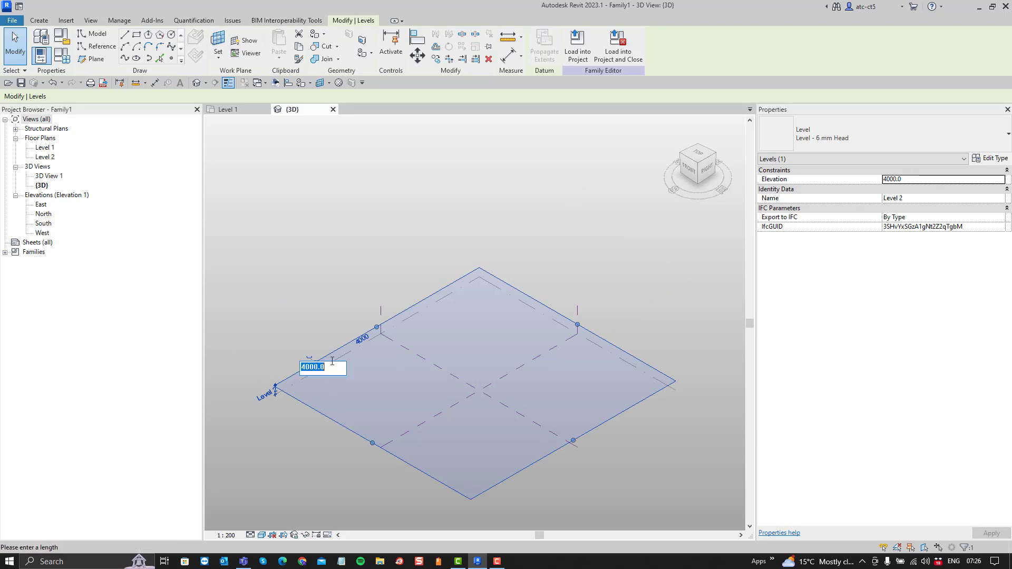
pyautogui.write('400')
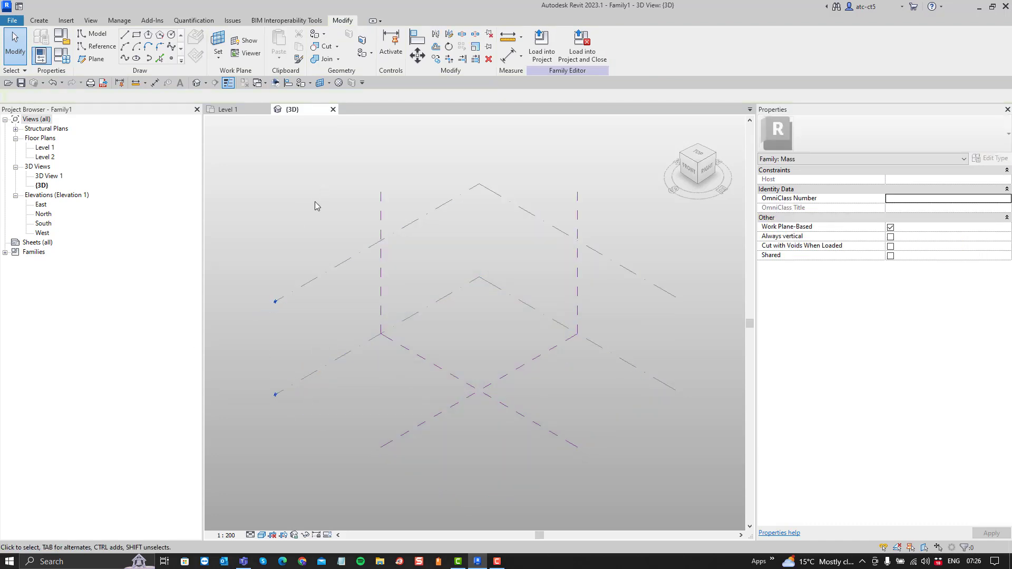
pyautogui.moveTo(94, 226)
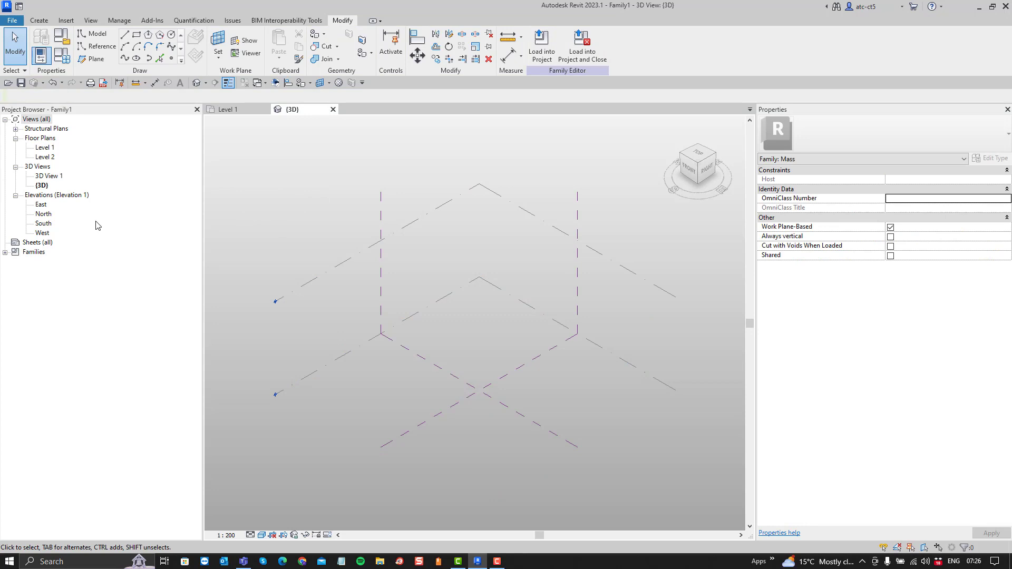
# Open the East elevation and fit it to show both levels and the centre reference plane.
pyautogui.doubleClick(41, 204)
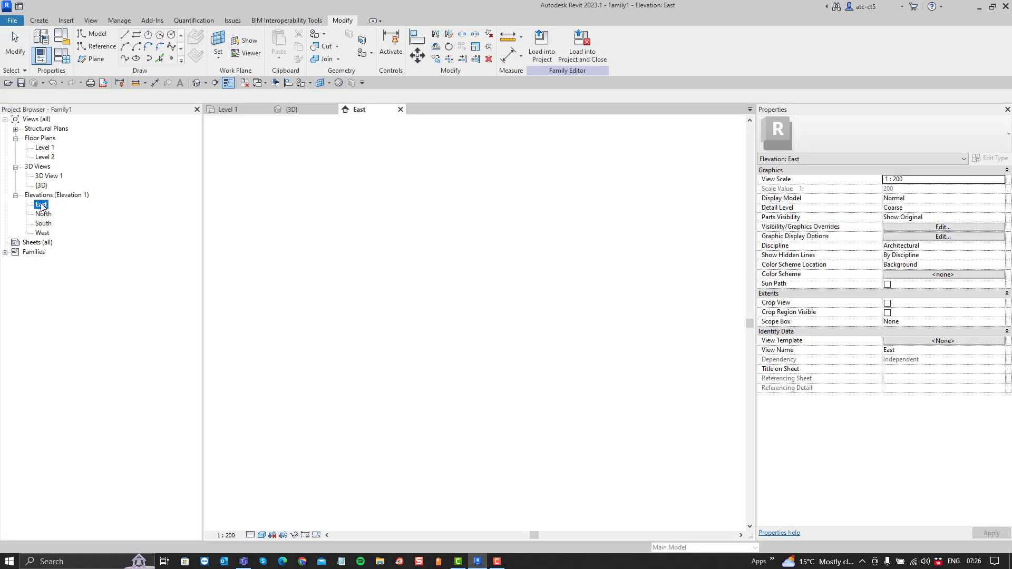
pyautogui.doubleClick(41, 205)
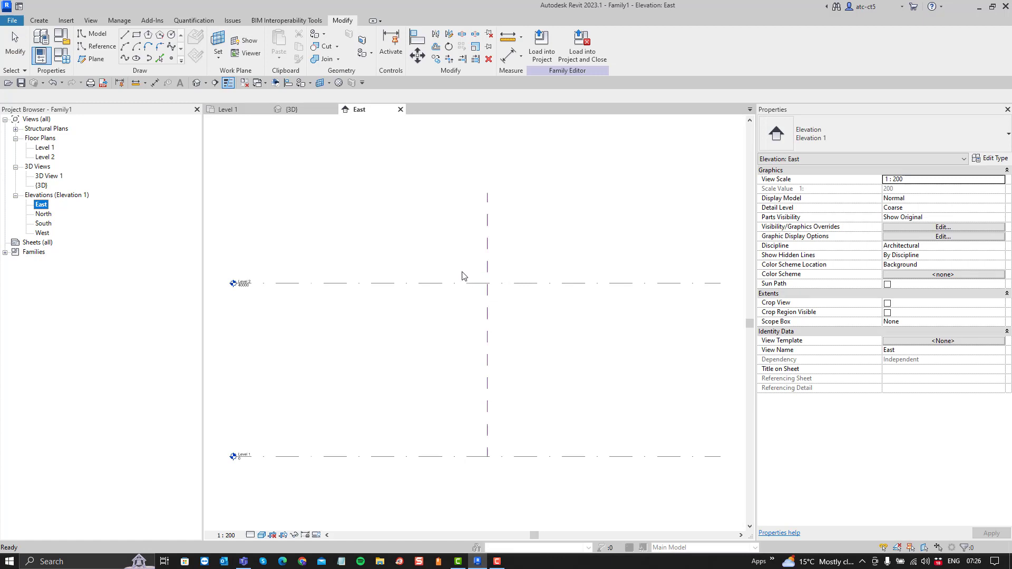
pyautogui.moveTo(441, 274)
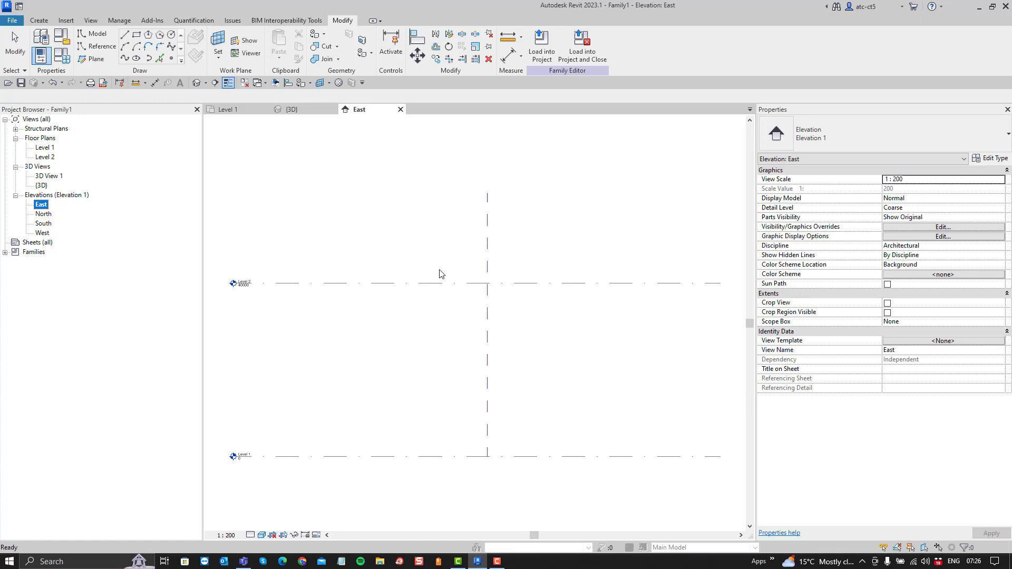
pyautogui.moveTo(603, 283)
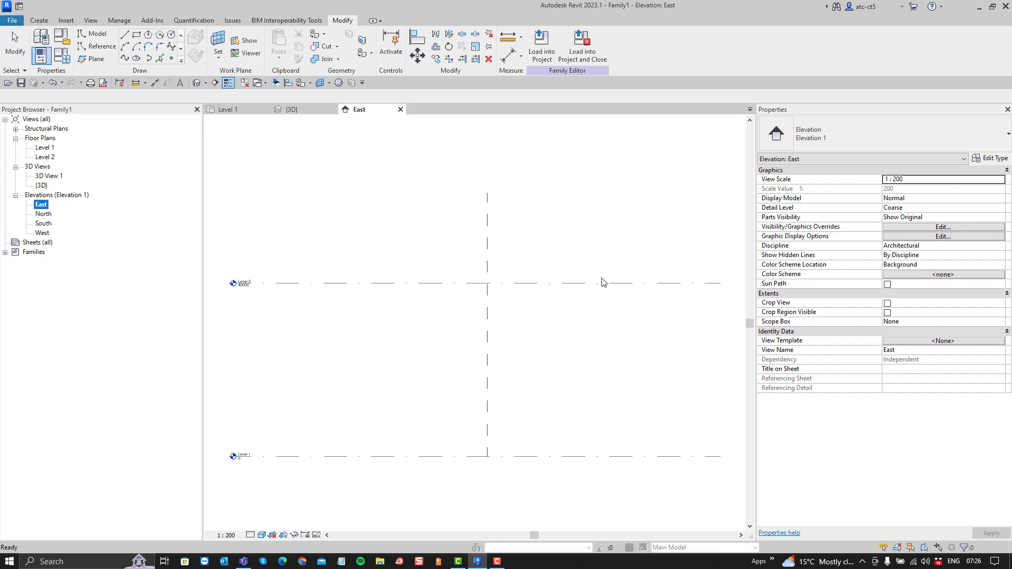
pyautogui.moveTo(377, 305)
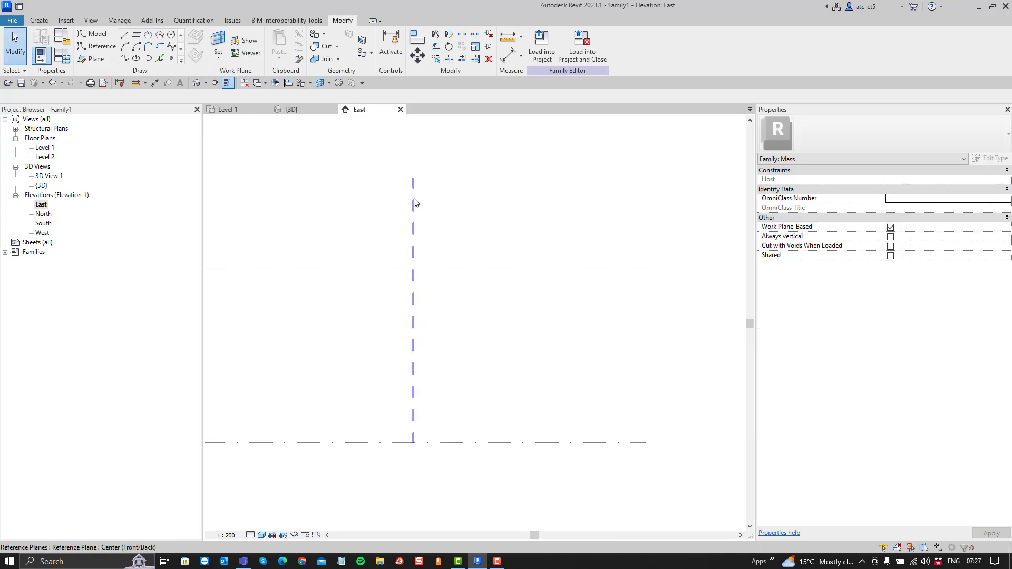
pyautogui.moveTo(412, 240)
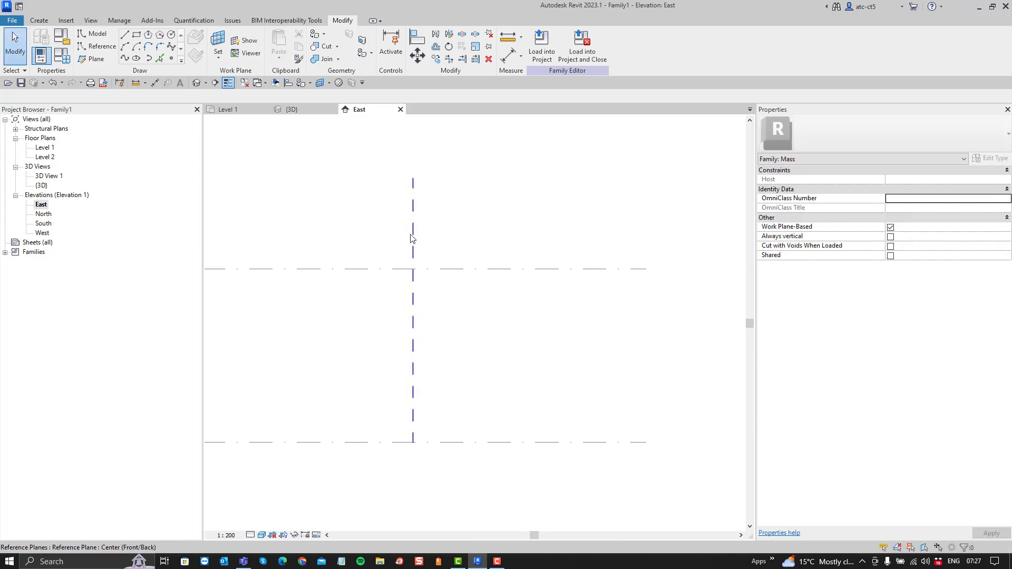
pyautogui.click(412, 239)
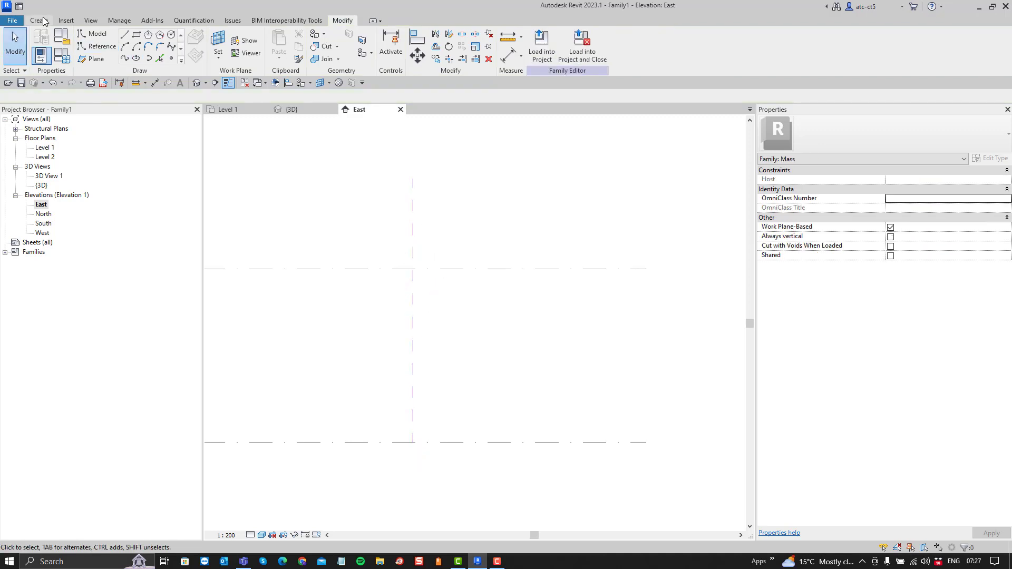
# Show the family's Create tools with the East elevation still active.
pyautogui.click(39, 20)
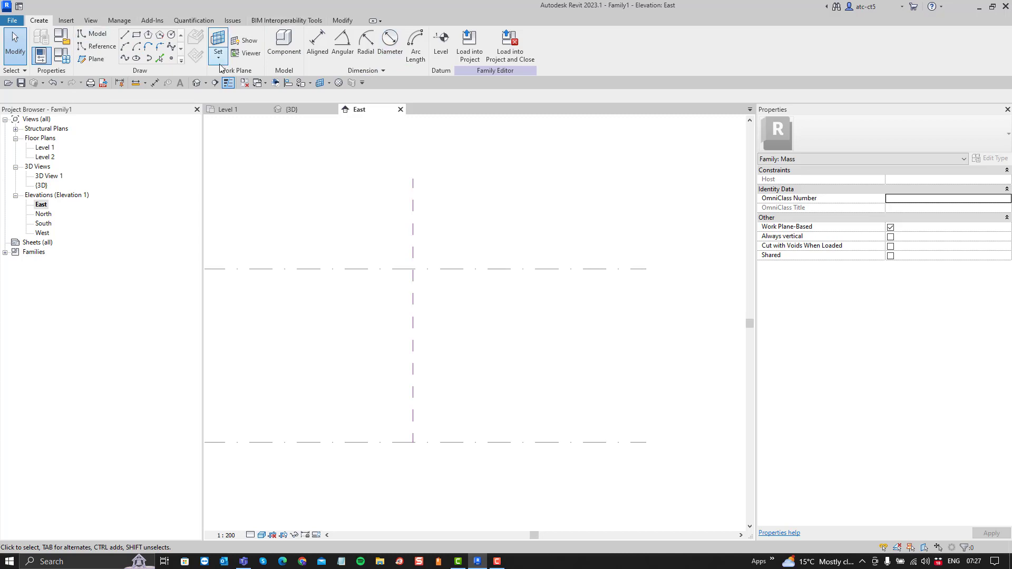
pyautogui.moveTo(218, 52)
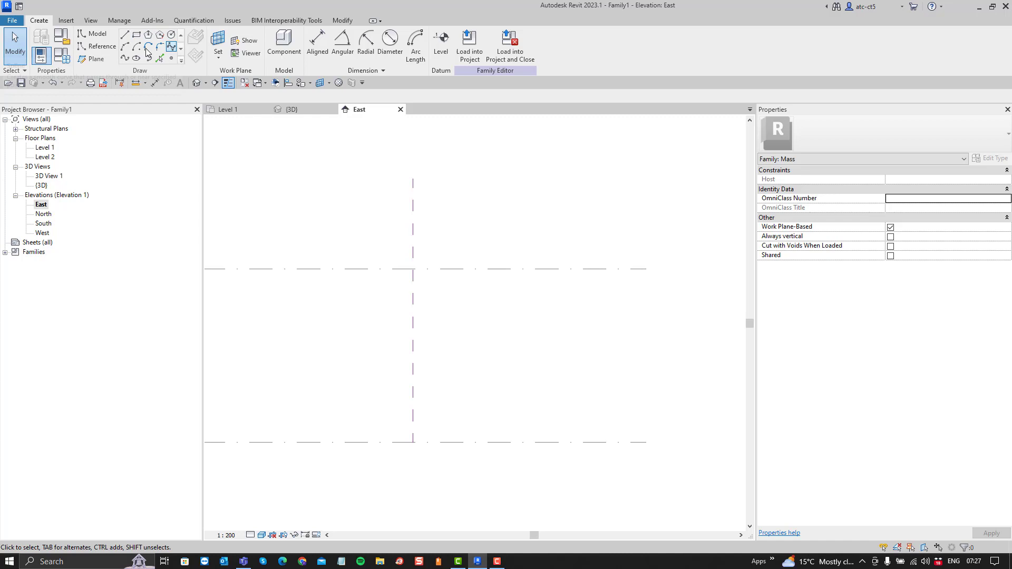
pyautogui.moveTo(147, 48)
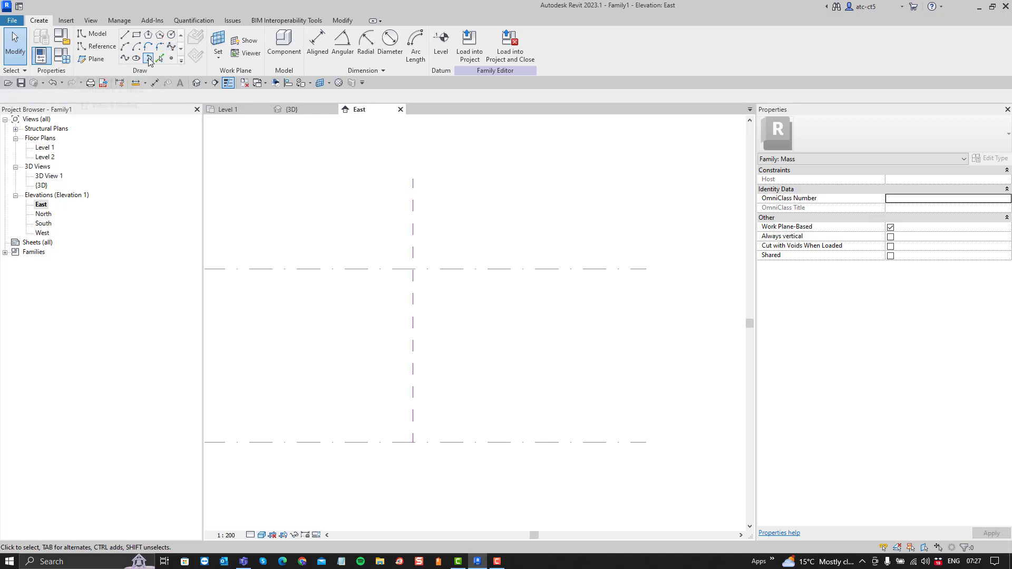
pyautogui.moveTo(171, 58)
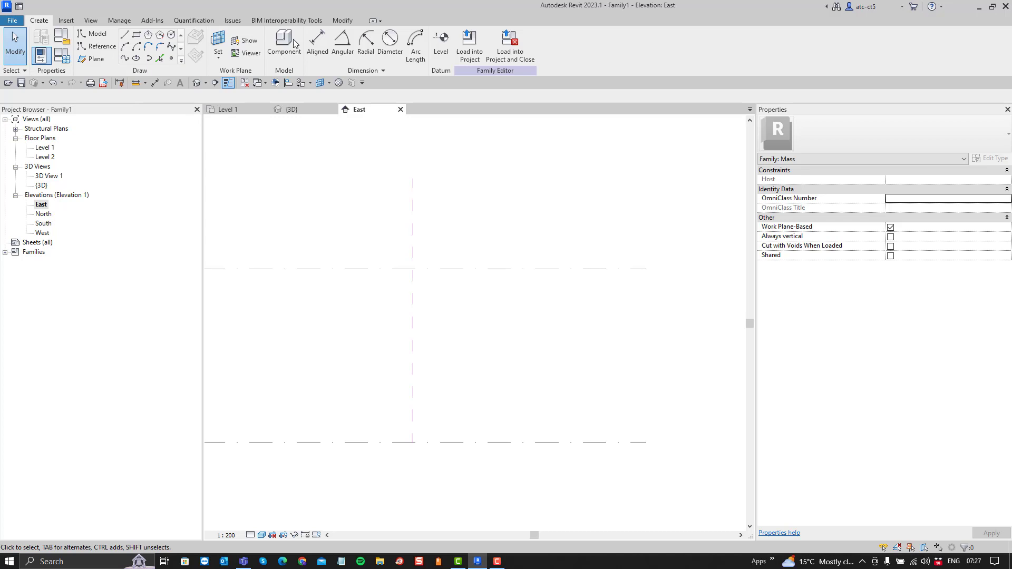
pyautogui.moveTo(274, 365)
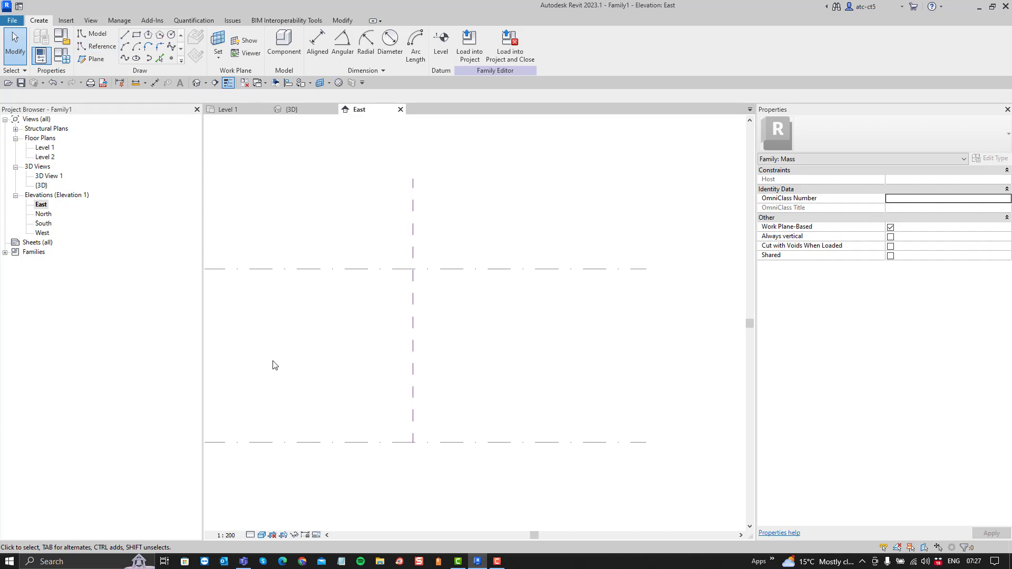
pyautogui.moveTo(343, 311)
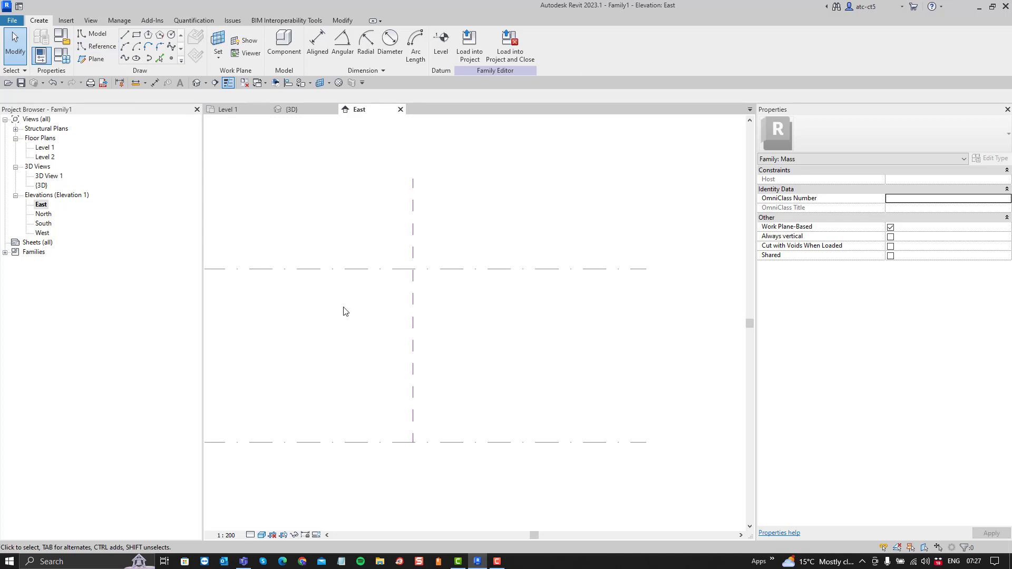
pyautogui.moveTo(309, 226)
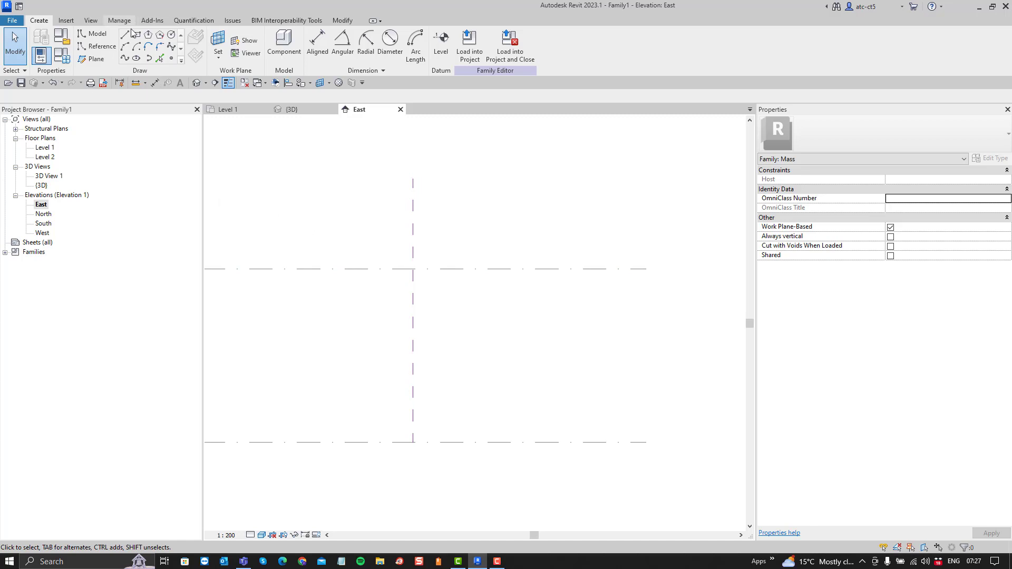
pyautogui.moveTo(127, 34)
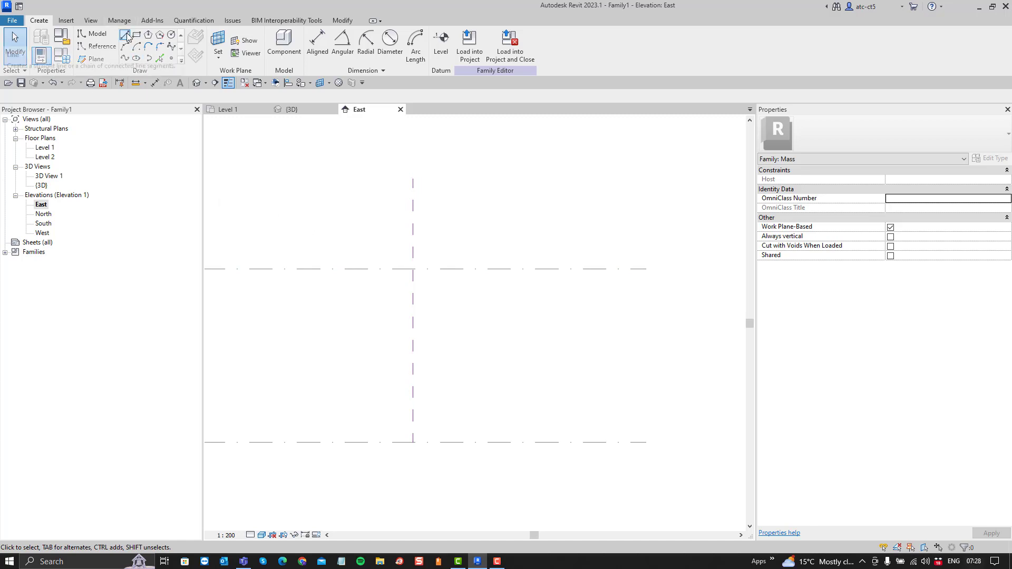
# Sketch the wavy model-line spline profile between Level 1 and Level 2 beside the centre plane.
pyautogui.click(127, 35)
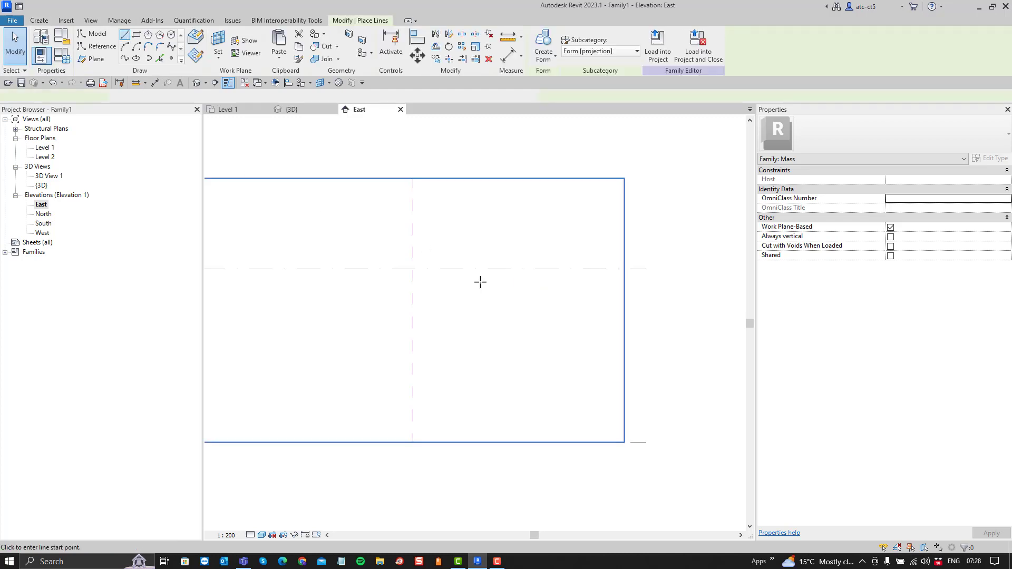
pyautogui.click(413, 269)
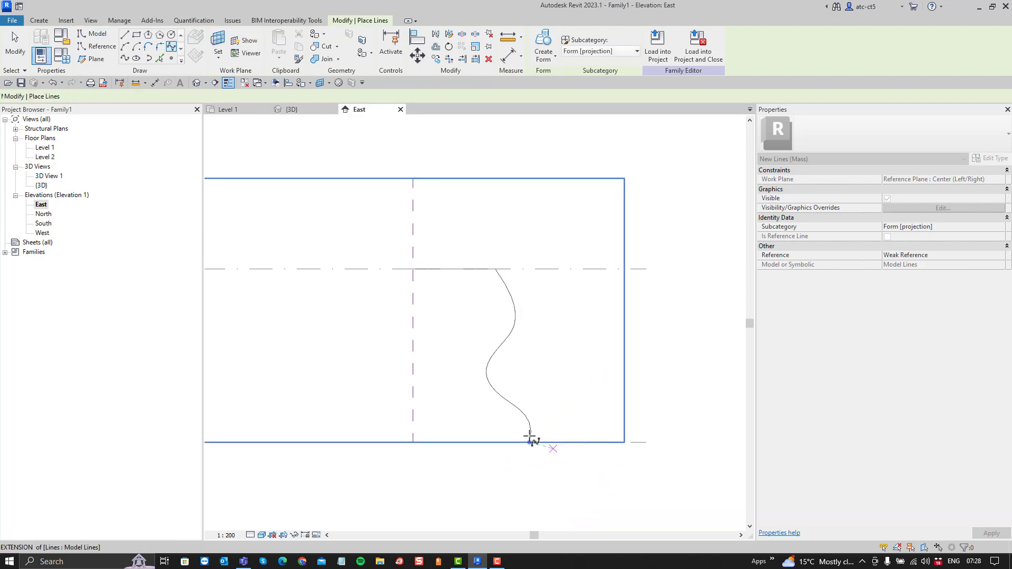
pyautogui.click(124, 38)
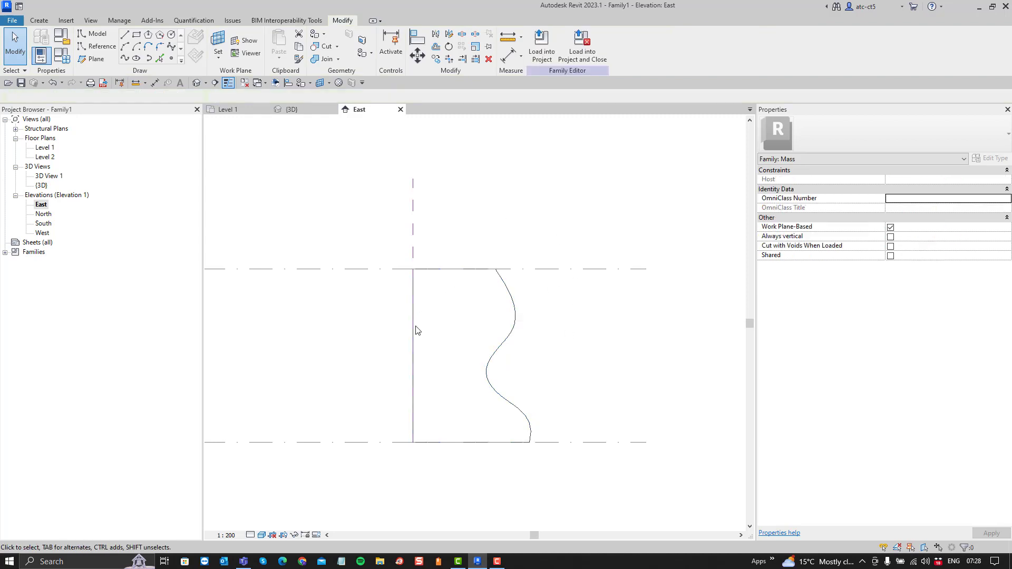
# Move the profile's vertical edge onto the Center reference plane and select the closed loop.
pyautogui.click(412, 323)
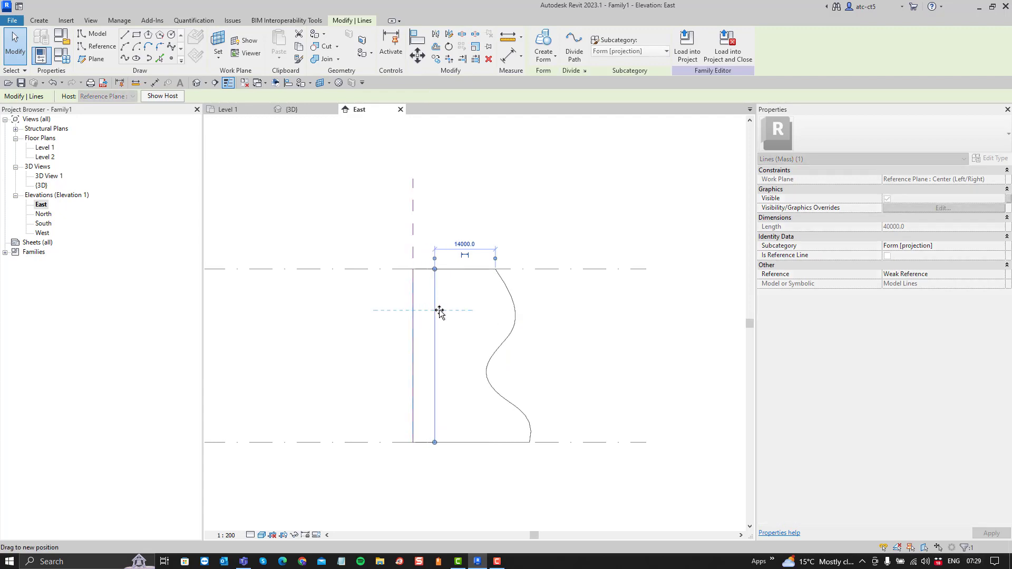
pyautogui.moveTo(434, 313); pyautogui.dragTo(456, 313)
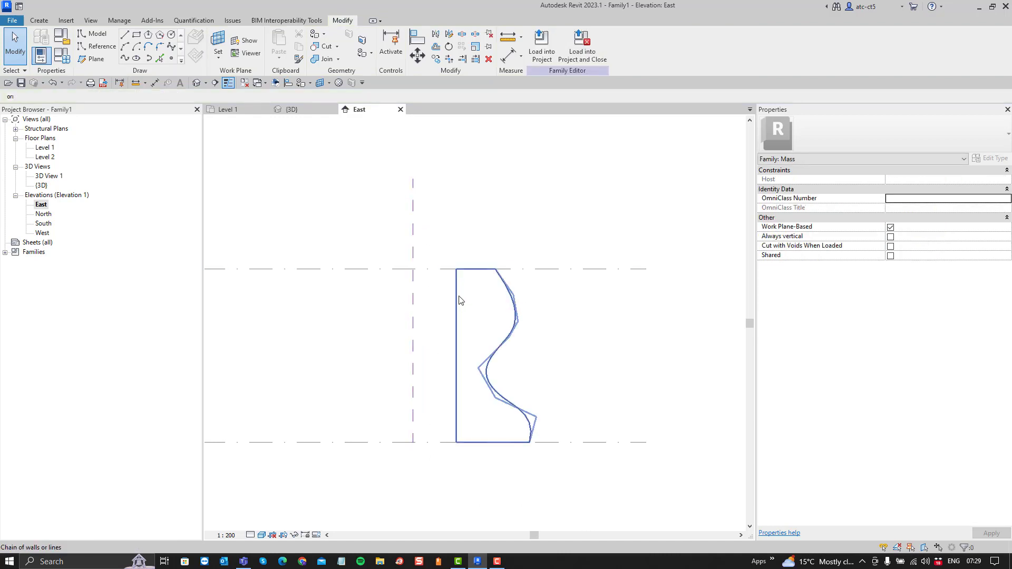
pyautogui.click(456, 300)
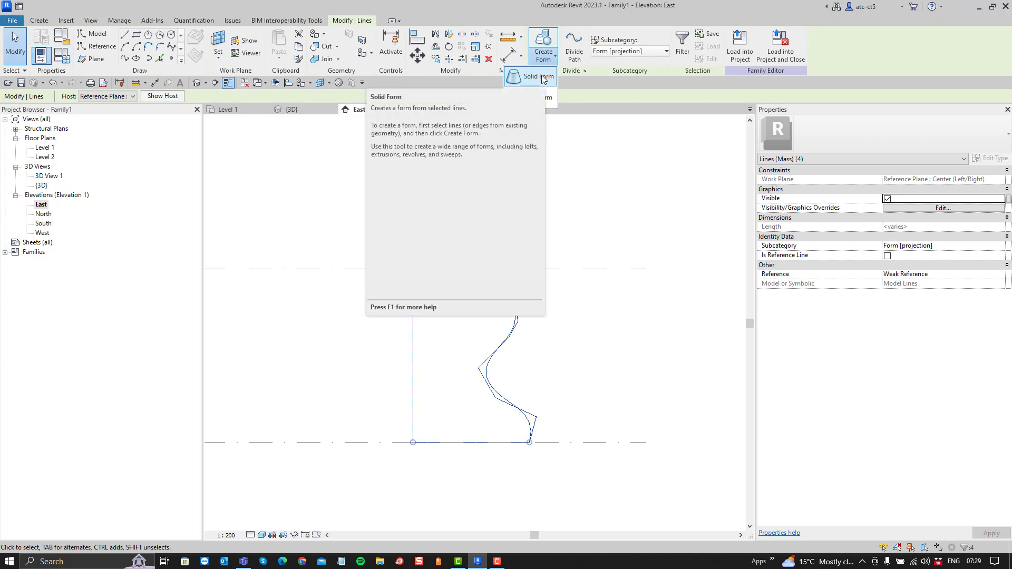
# Create a trial solid form from the profile, check it in {3D}, then return to the East elevation.
pyautogui.click(541, 76)
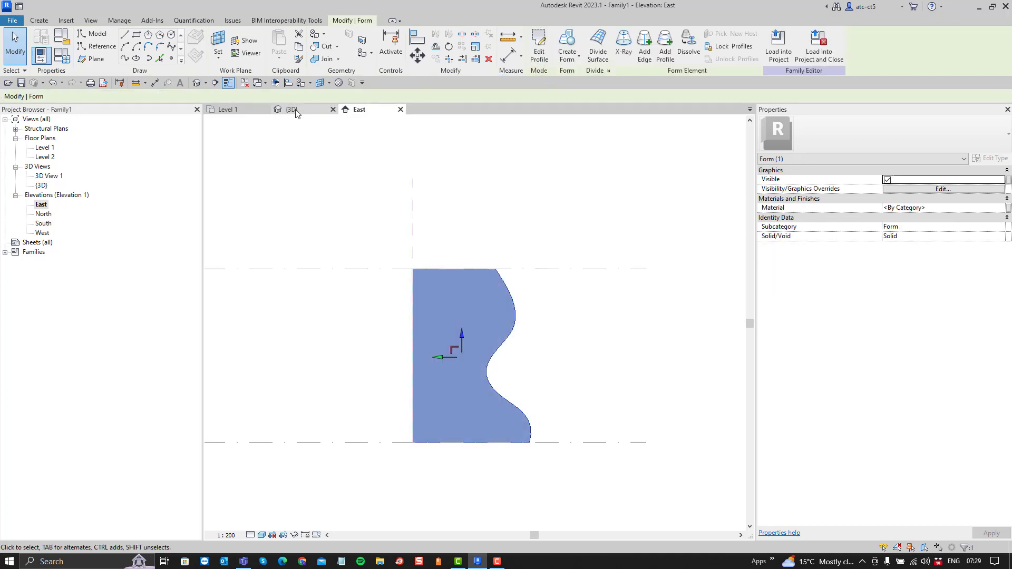
pyautogui.click(292, 109)
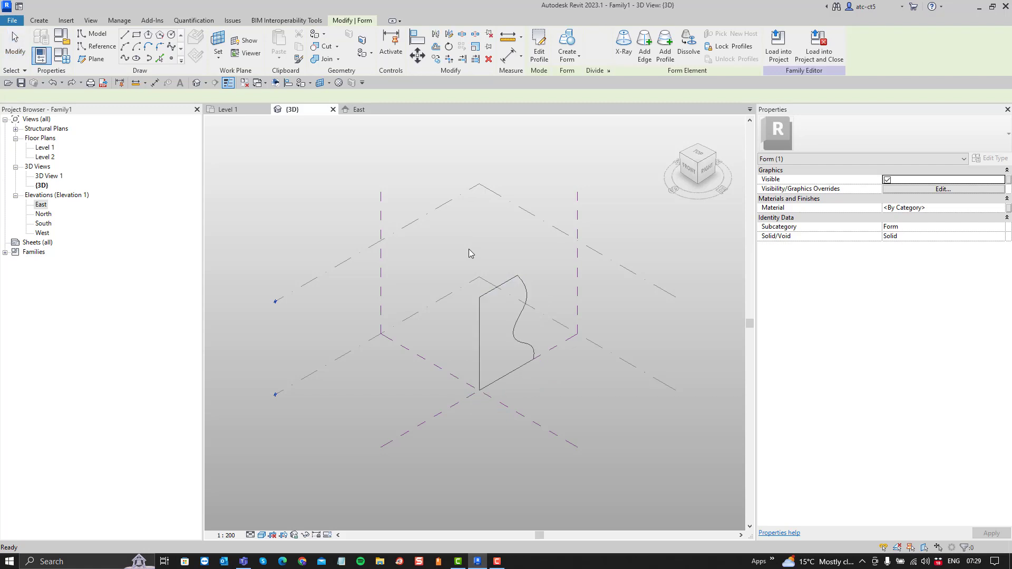
pyautogui.click(358, 109)
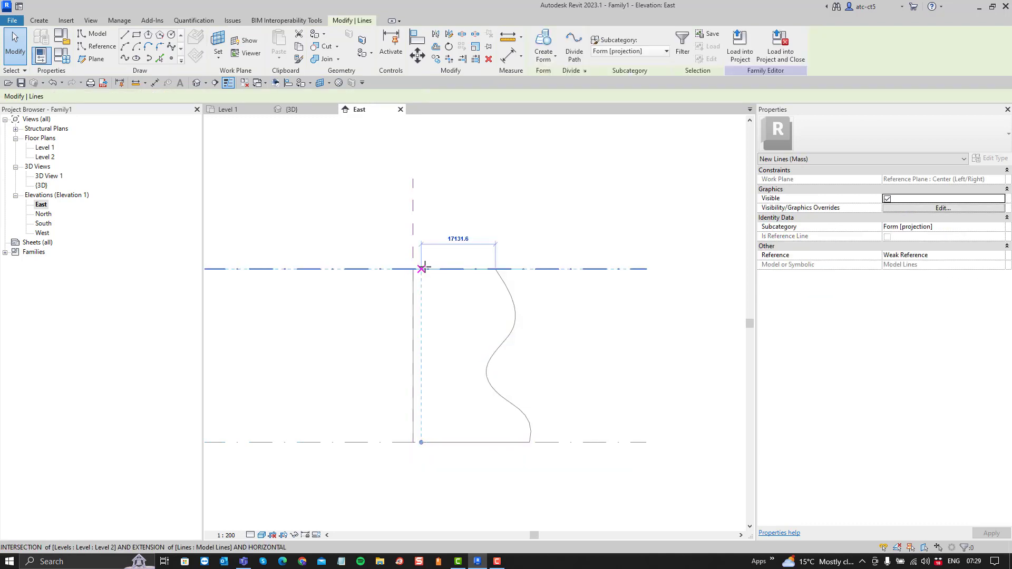
# Revolve the closed profile about the centre axis into a vase solid and orbit it in {3D}.
pyautogui.click(358, 182)
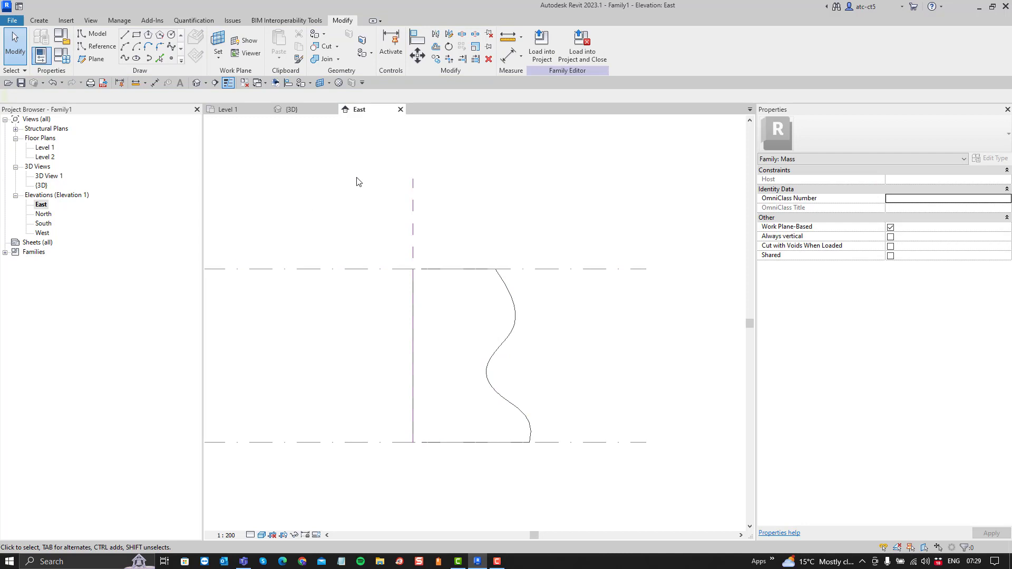
pyautogui.click(504, 290)
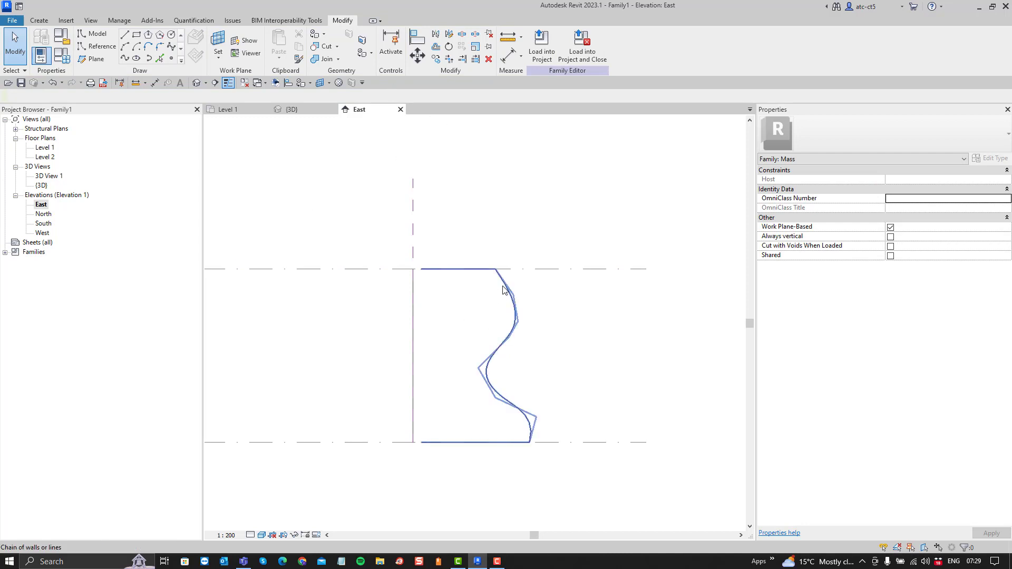
pyautogui.click(503, 291)
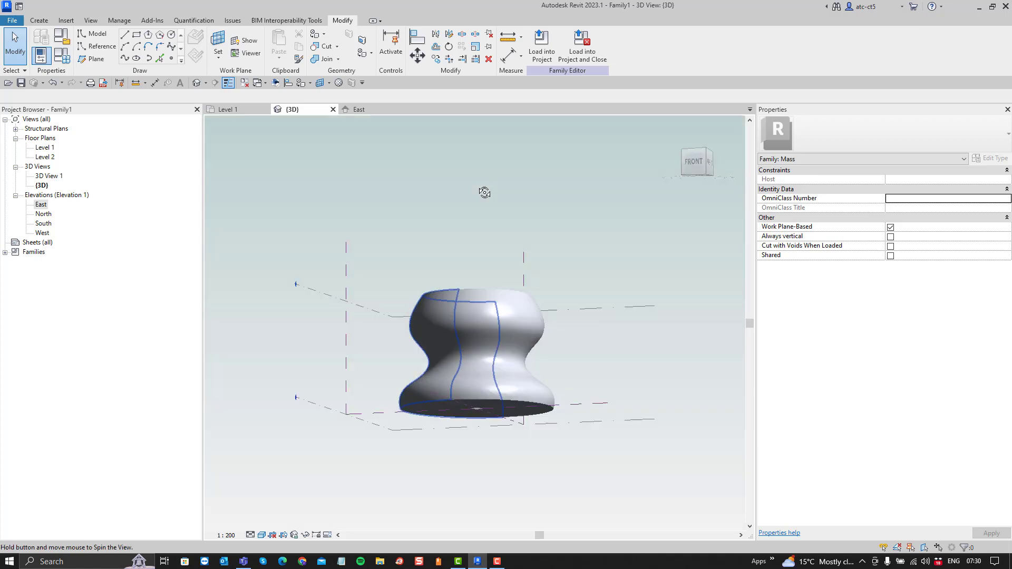
pyautogui.moveTo(483, 322); pyautogui.dragTo(439, 393)
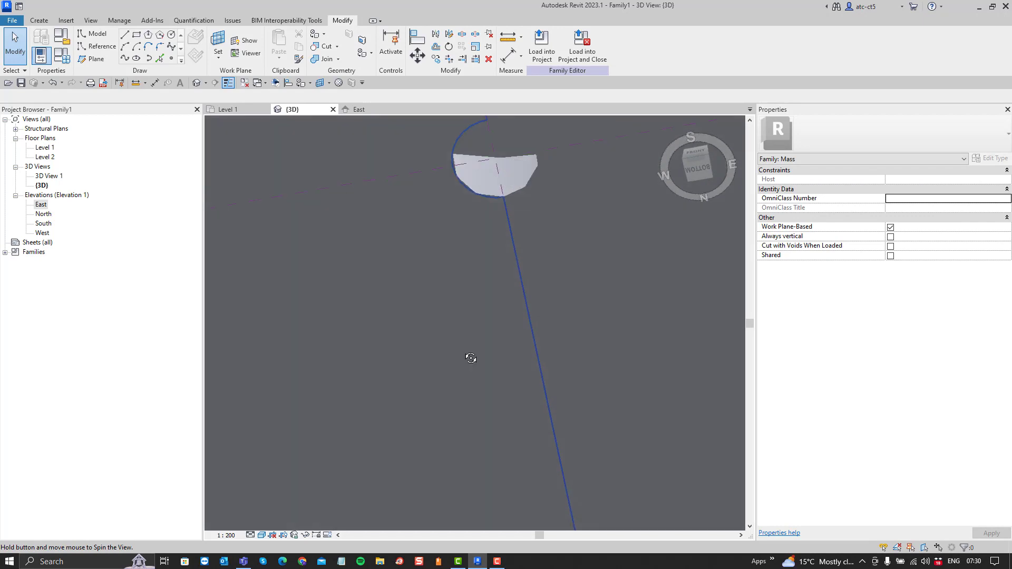
pyautogui.moveTo(470, 358); pyautogui.dragTo(487, 371)
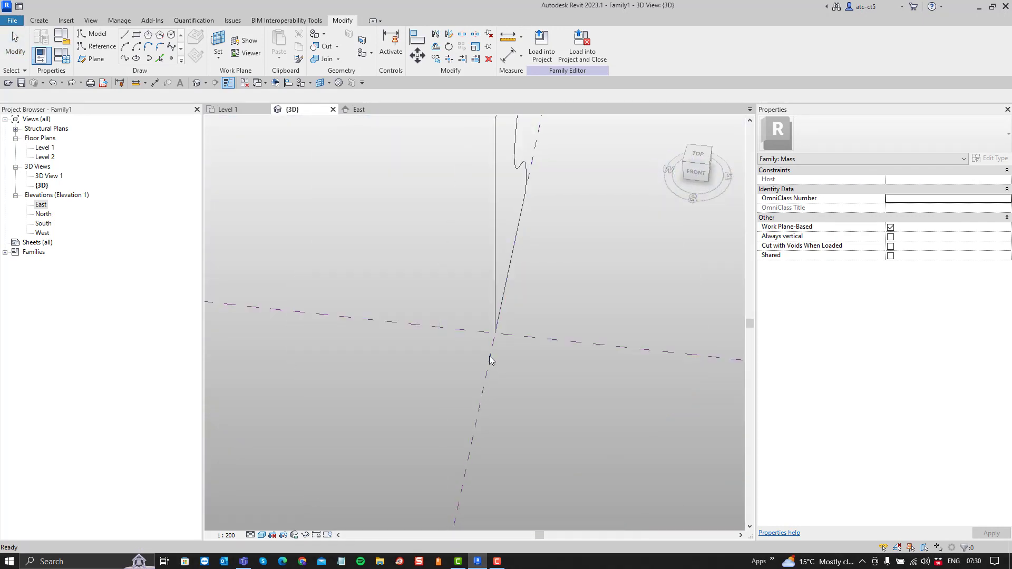
# In East, reposition the bottom line's end and select the profile lines plus the vertical axis.
pyautogui.click(358, 109)
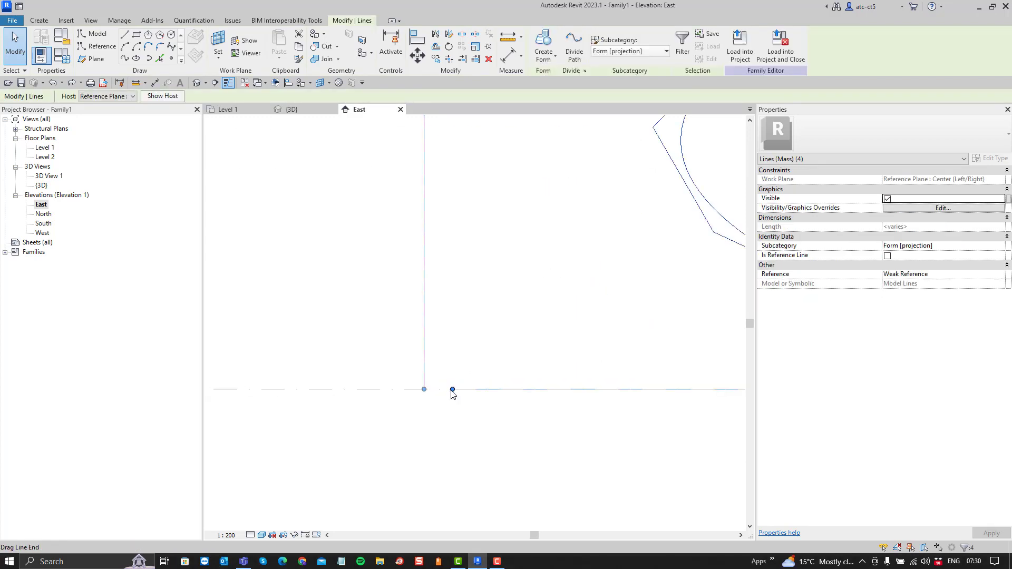
pyautogui.moveTo(424, 389); pyautogui.dragTo(663, 405)
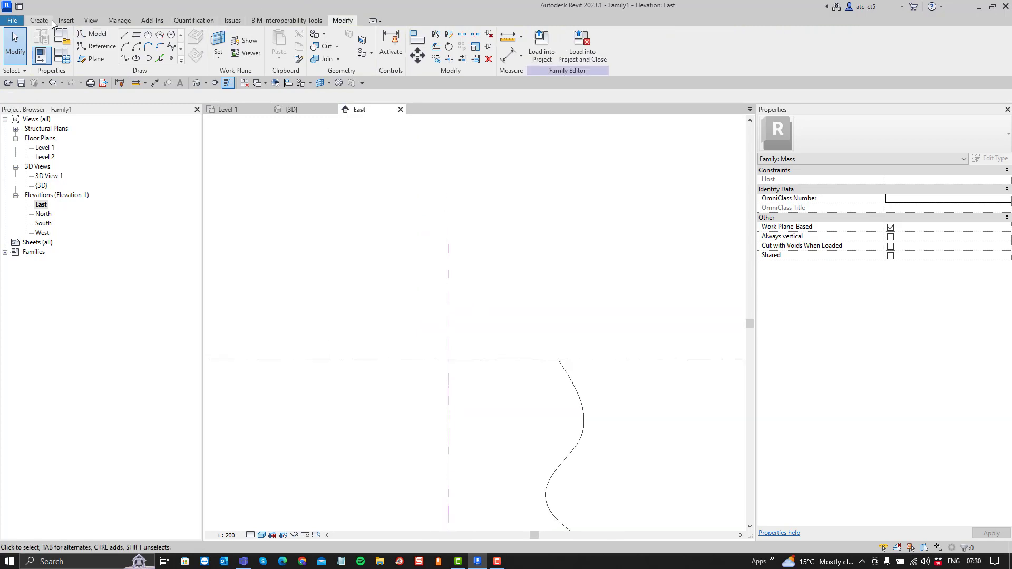
pyautogui.click(95, 34)
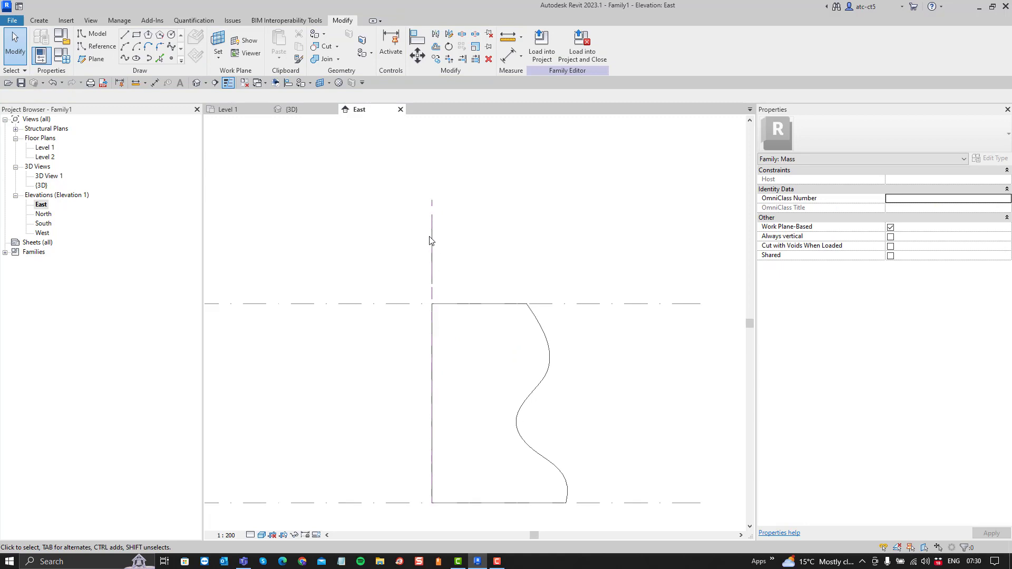
pyautogui.click(499, 401)
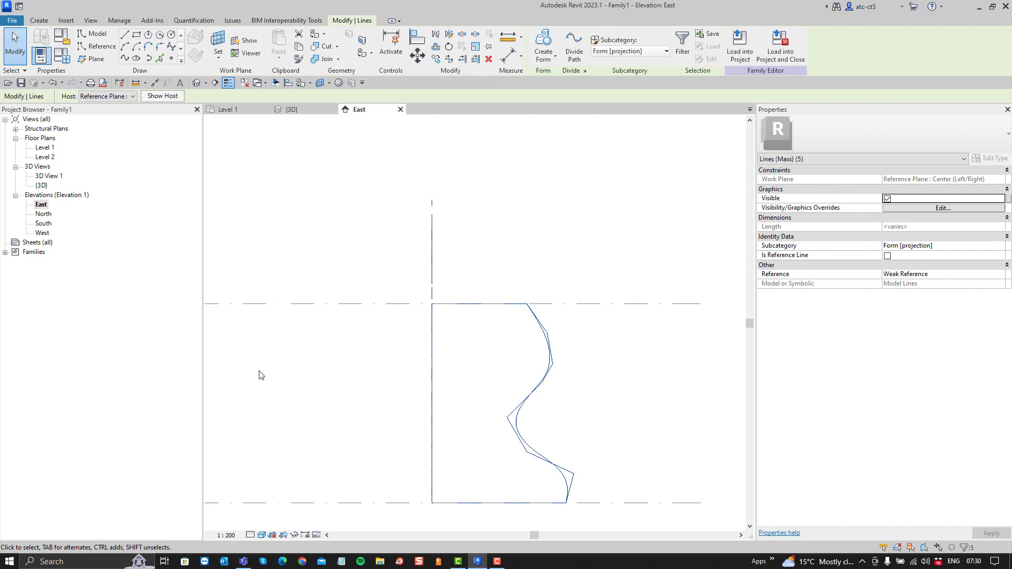
# Create a Solid Form, revolving the closed profile around its axis into the vase solid.
pyautogui.click(543, 45)
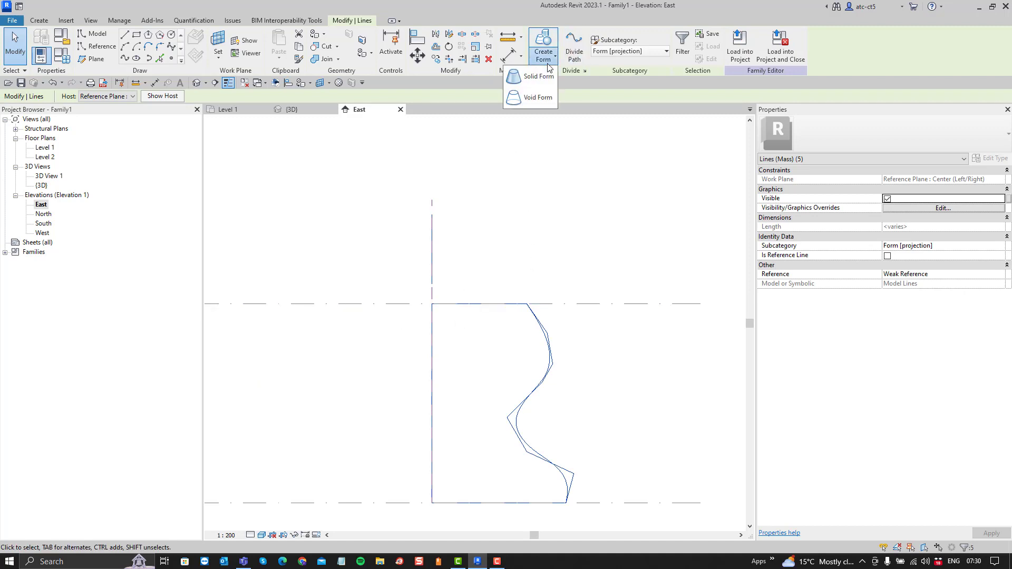
pyautogui.click(538, 75)
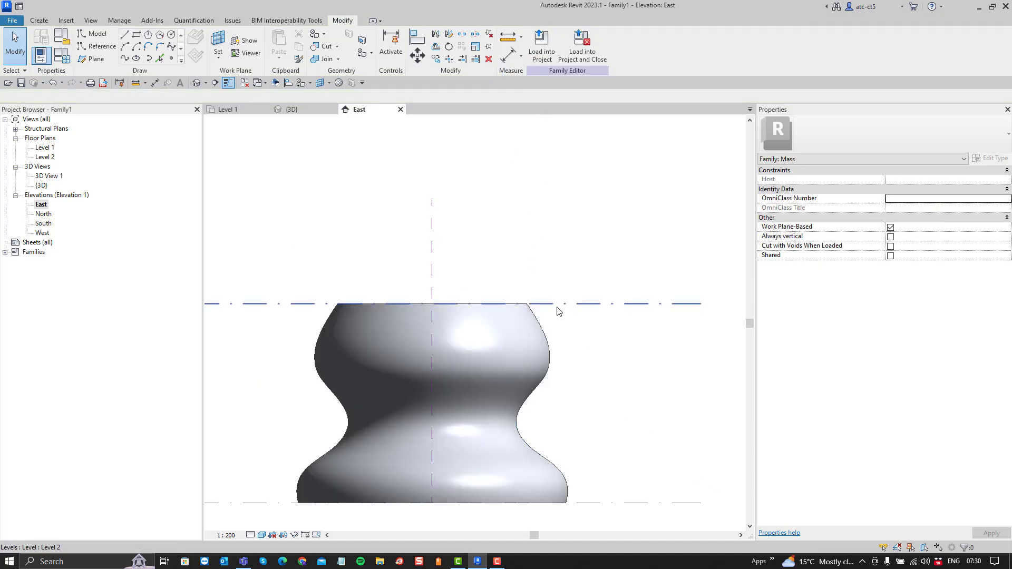
pyautogui.click(291, 108)
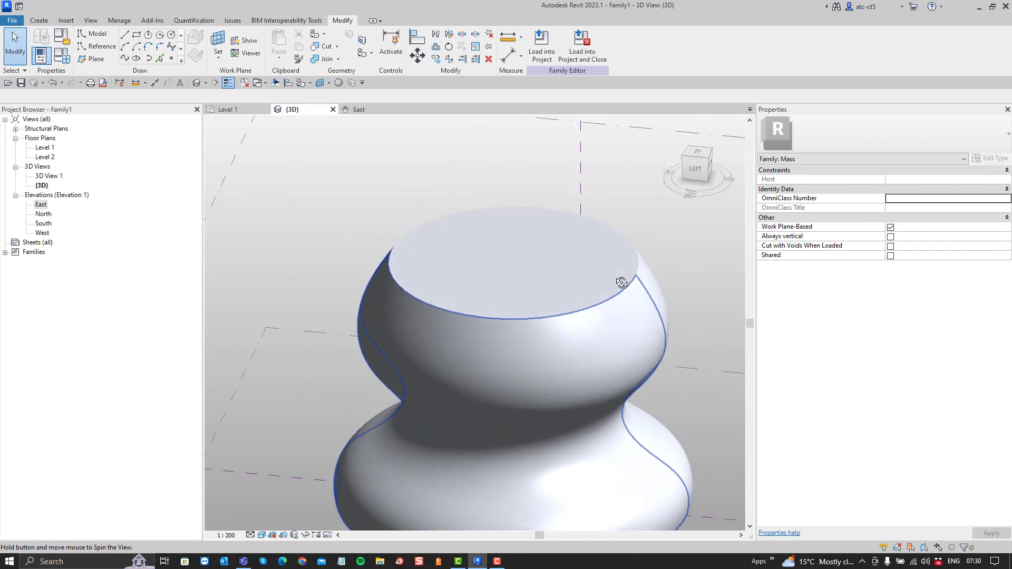
# Orbit the vase to inspect its top, side, underside and an angled overhead view.
pyautogui.moveTo(619, 282); pyautogui.dragTo(478, 292)
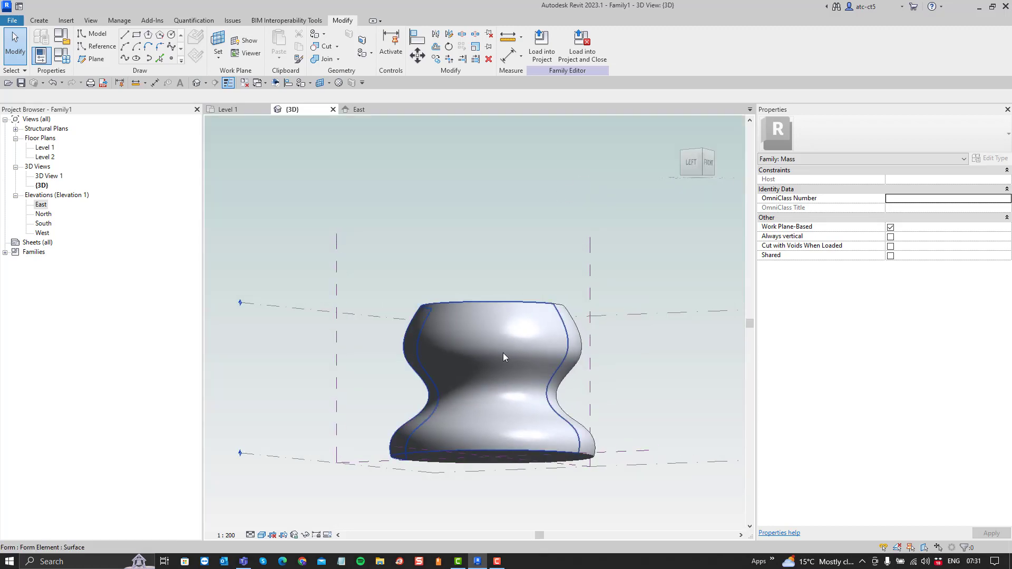
pyautogui.moveTo(505, 357); pyautogui.dragTo(486, 361)
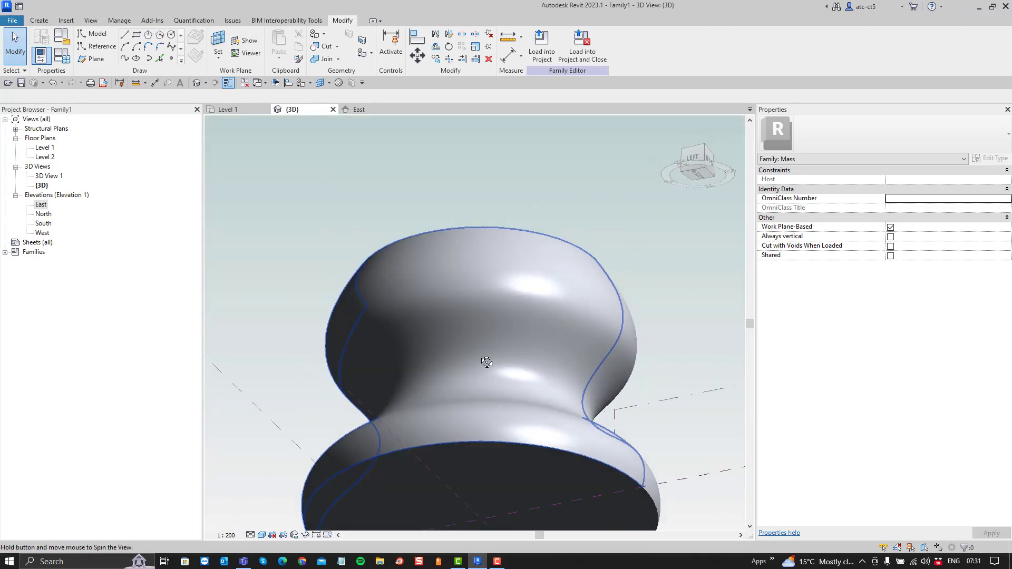
pyautogui.moveTo(487, 362); pyautogui.dragTo(491, 341)
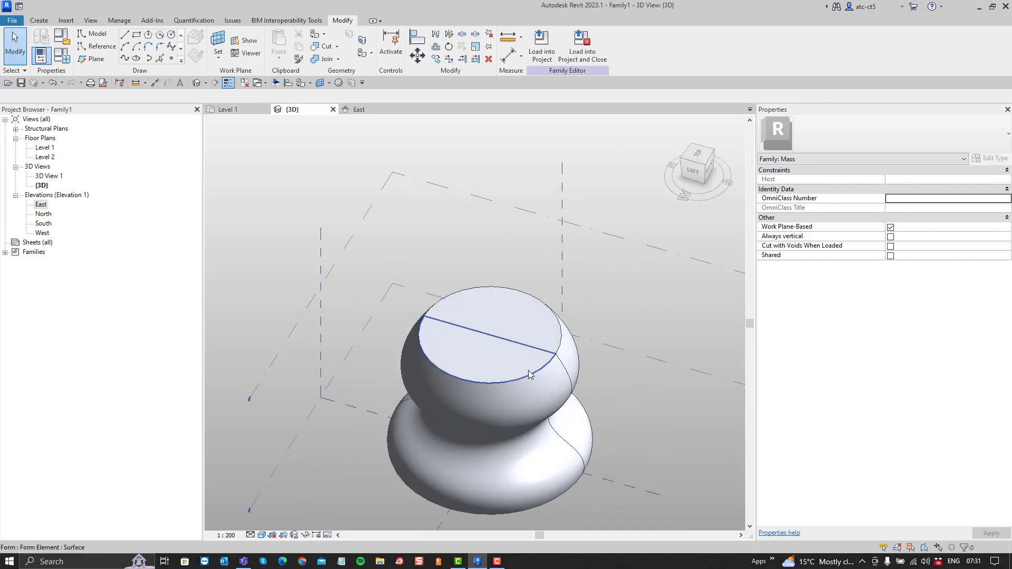
pyautogui.moveTo(529, 374); pyautogui.dragTo(487, 400)
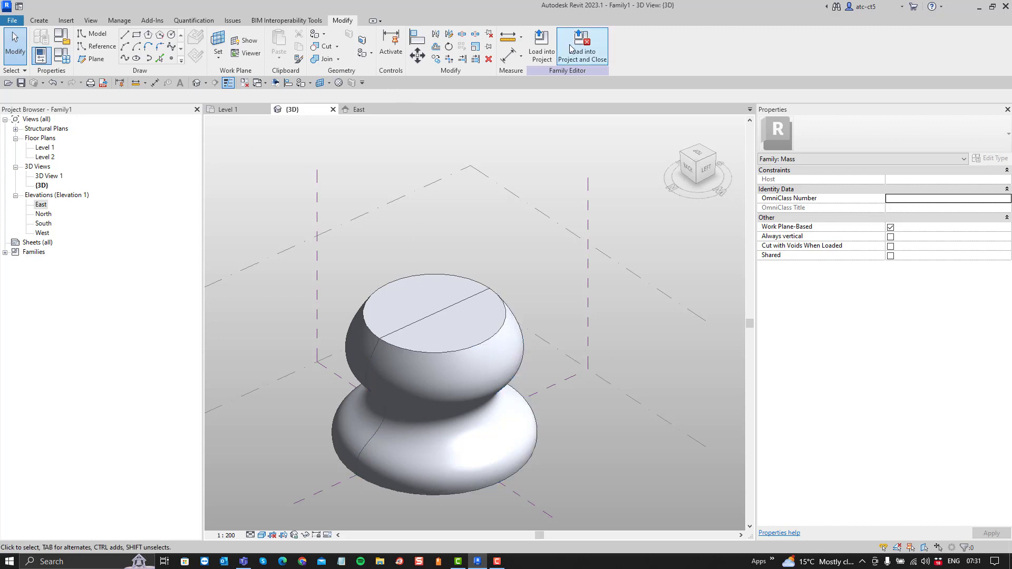
# Load Family1 into Project1, saving its changes and dismissing the Show Mass Enabled notice.
pyautogui.click(581, 46)
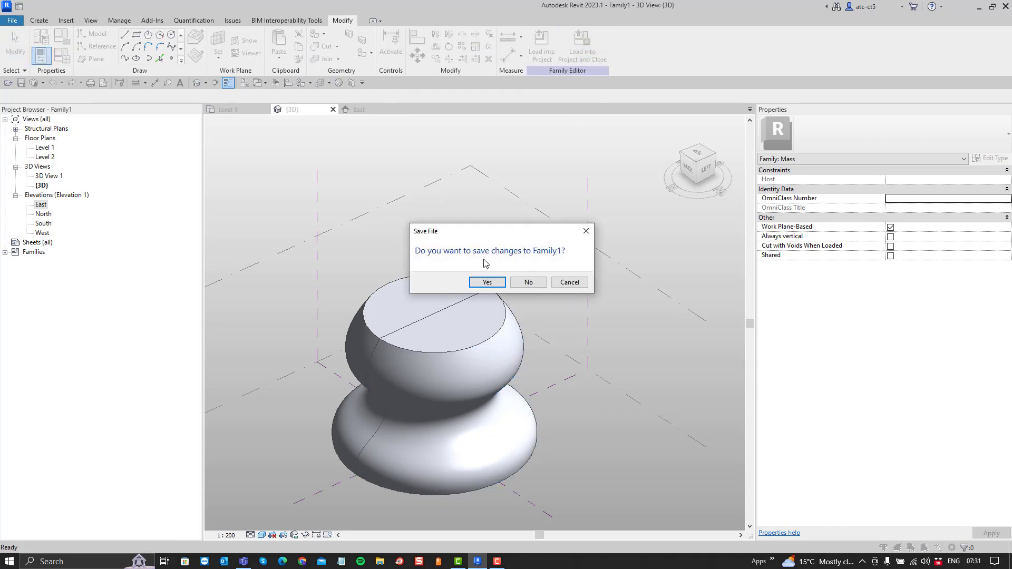
pyautogui.click(486, 282)
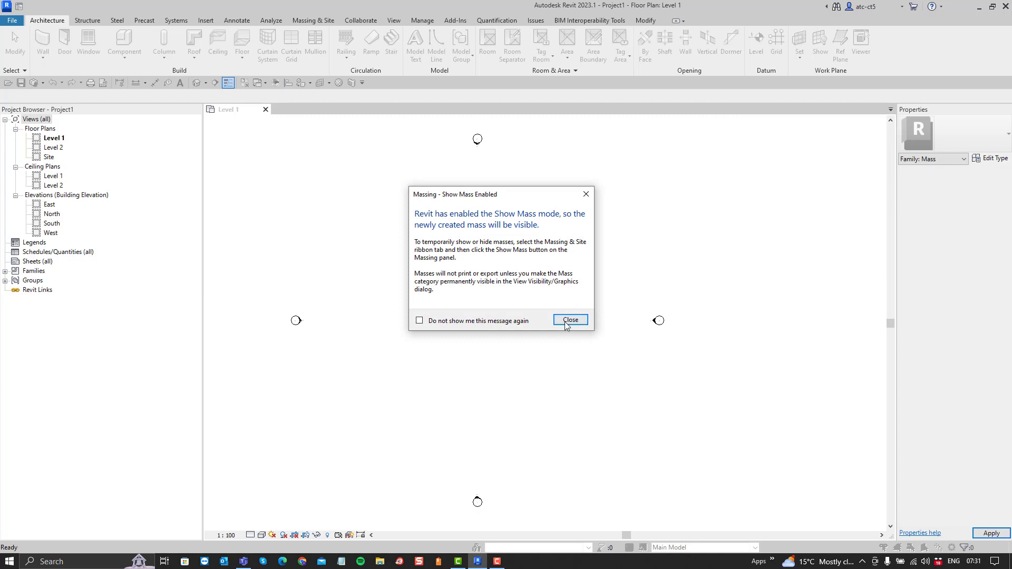
pyautogui.click(570, 321)
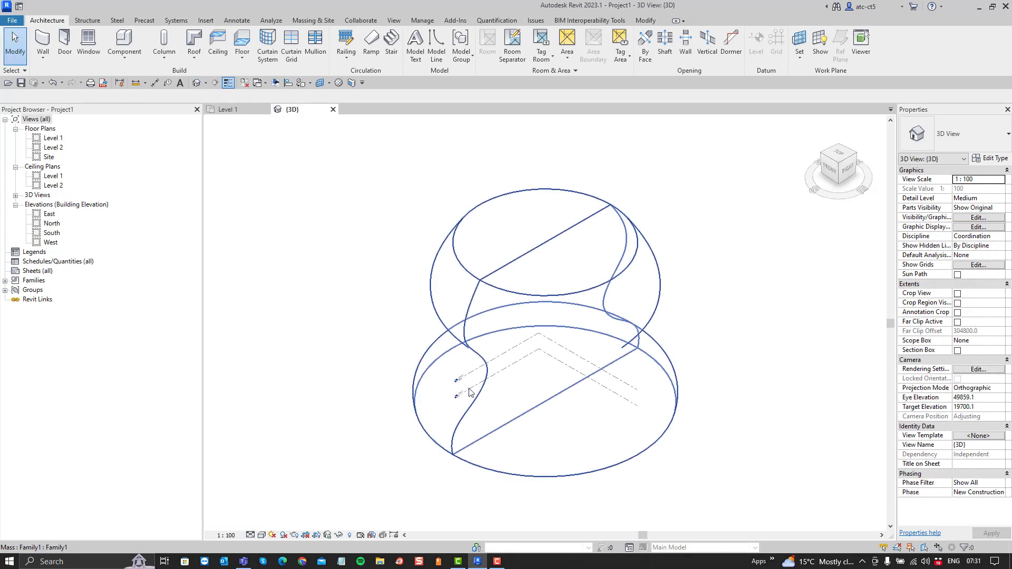
# Set the 3D view's Visual Style to Realistic and orbit around the placed vase mass.
pyautogui.click(261, 534)
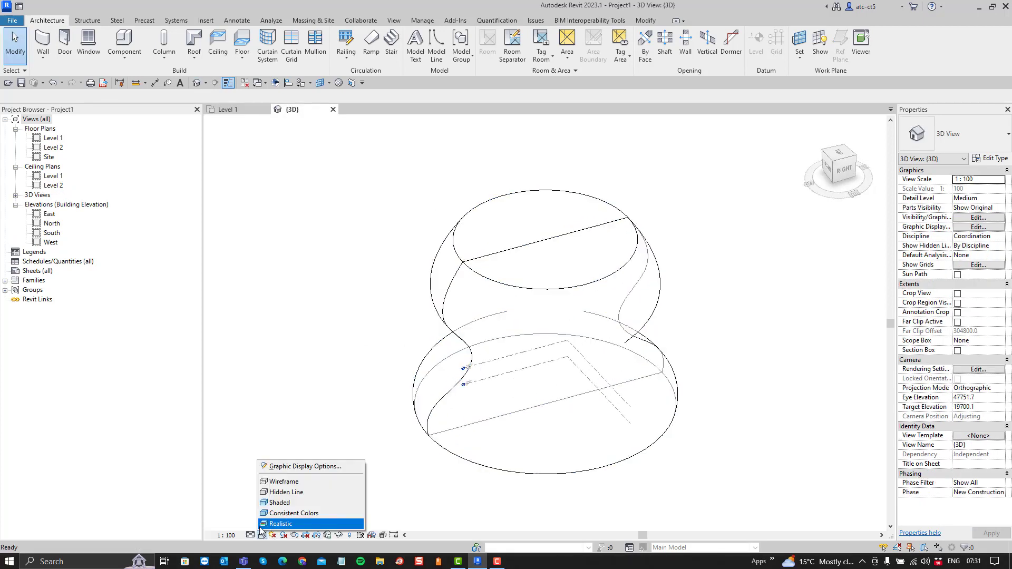
pyautogui.click(281, 524)
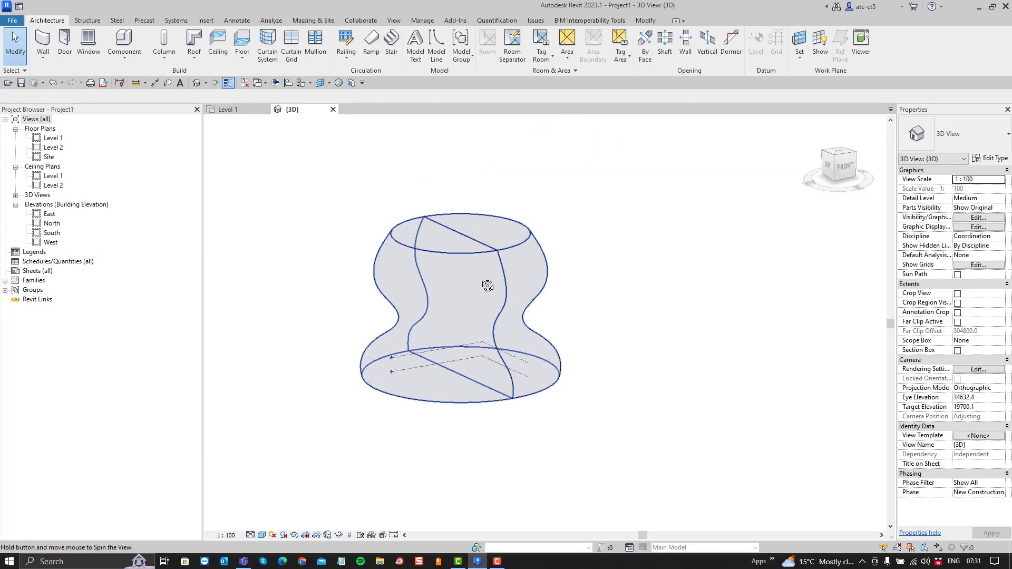
pyautogui.moveTo(487, 286); pyautogui.dragTo(211, 265)
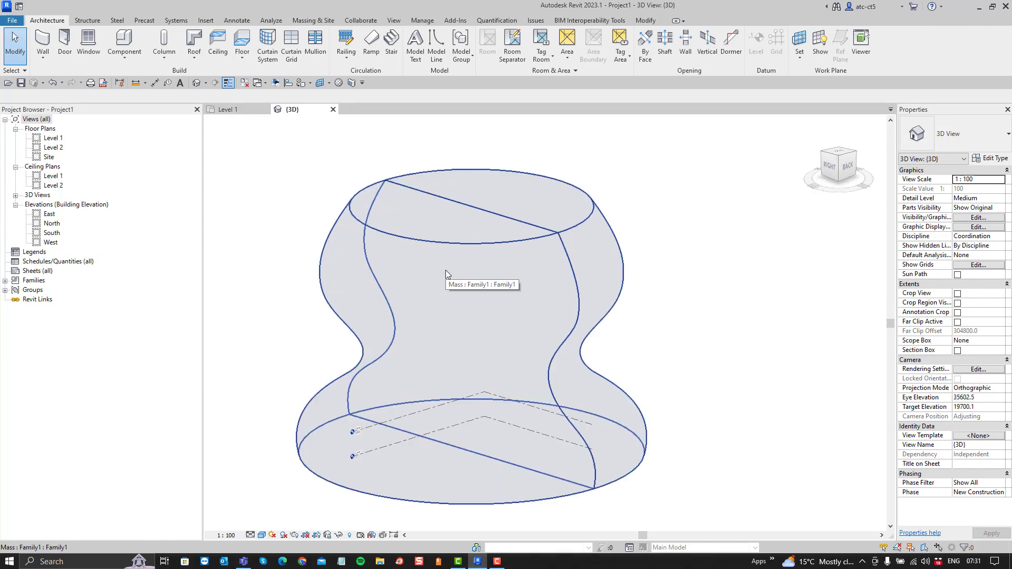
pyautogui.moveTo(449, 260)
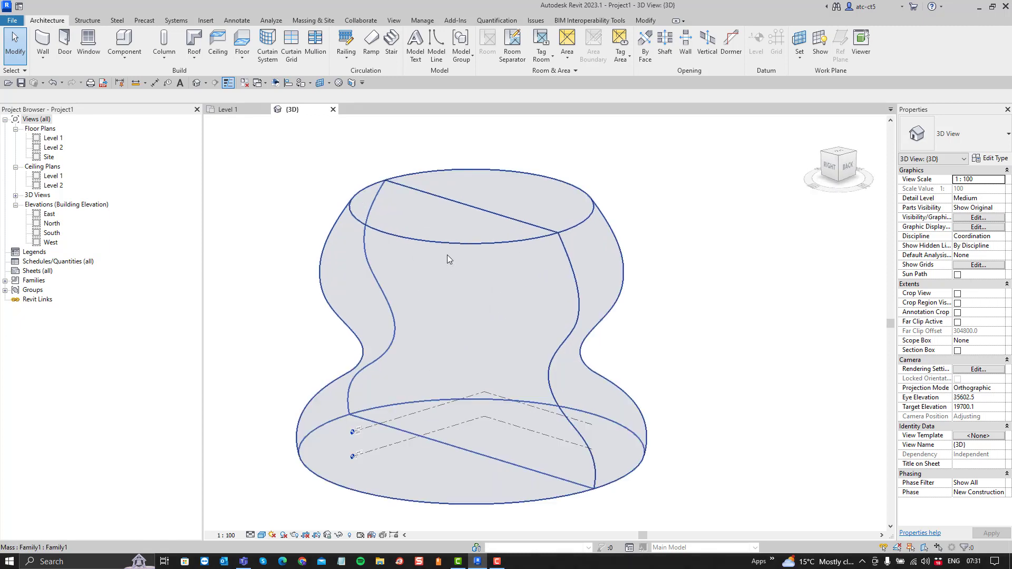
pyautogui.moveTo(584, 198)
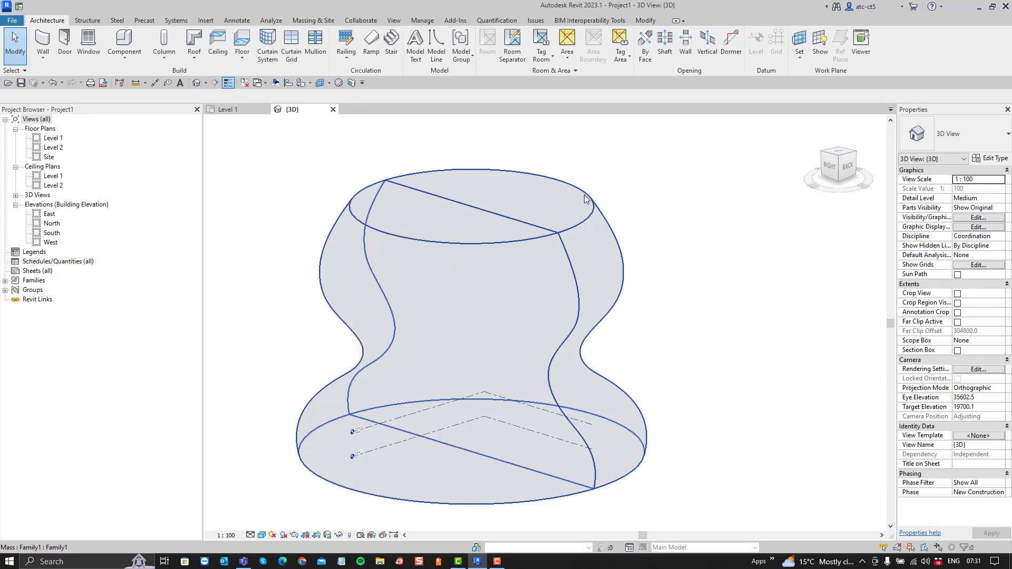
pyautogui.moveTo(585, 198)
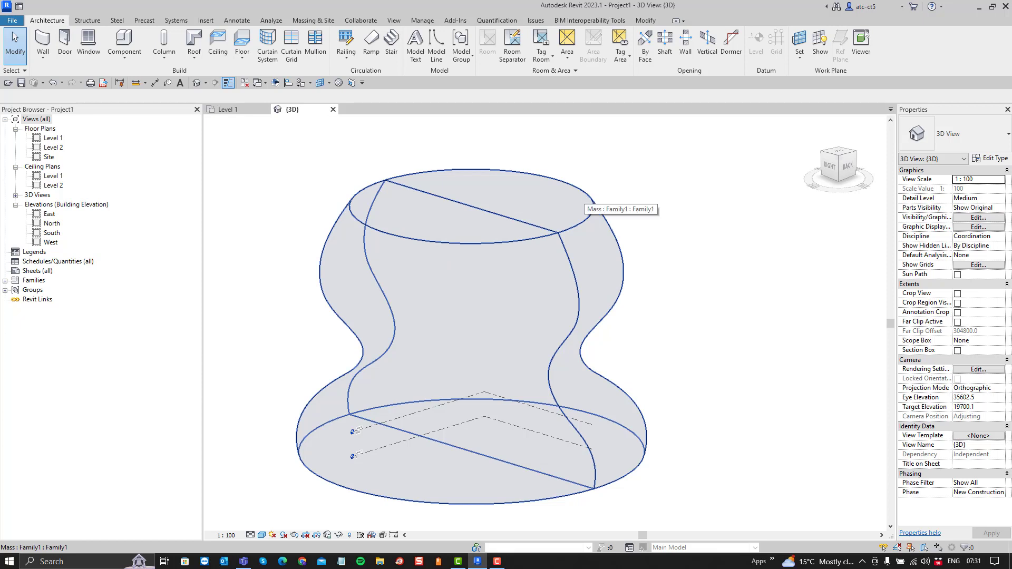